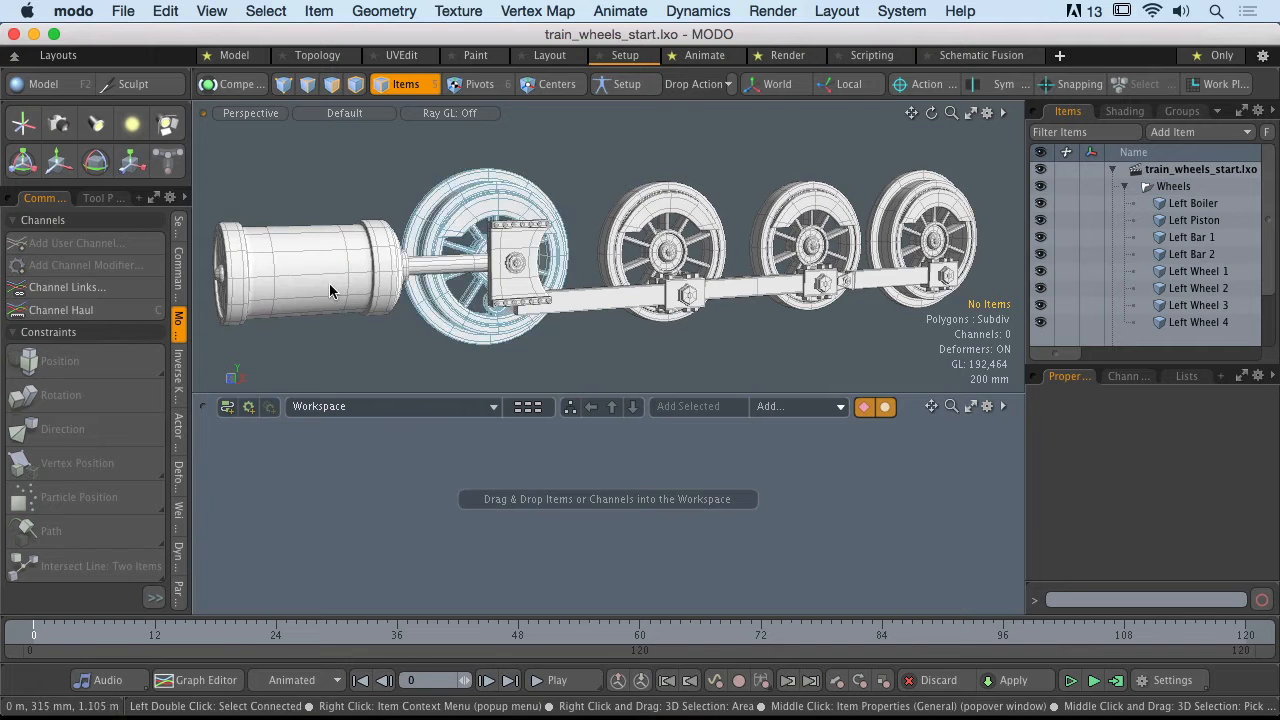
{"action": "mouse_move", "coordinate": [476, 210]}
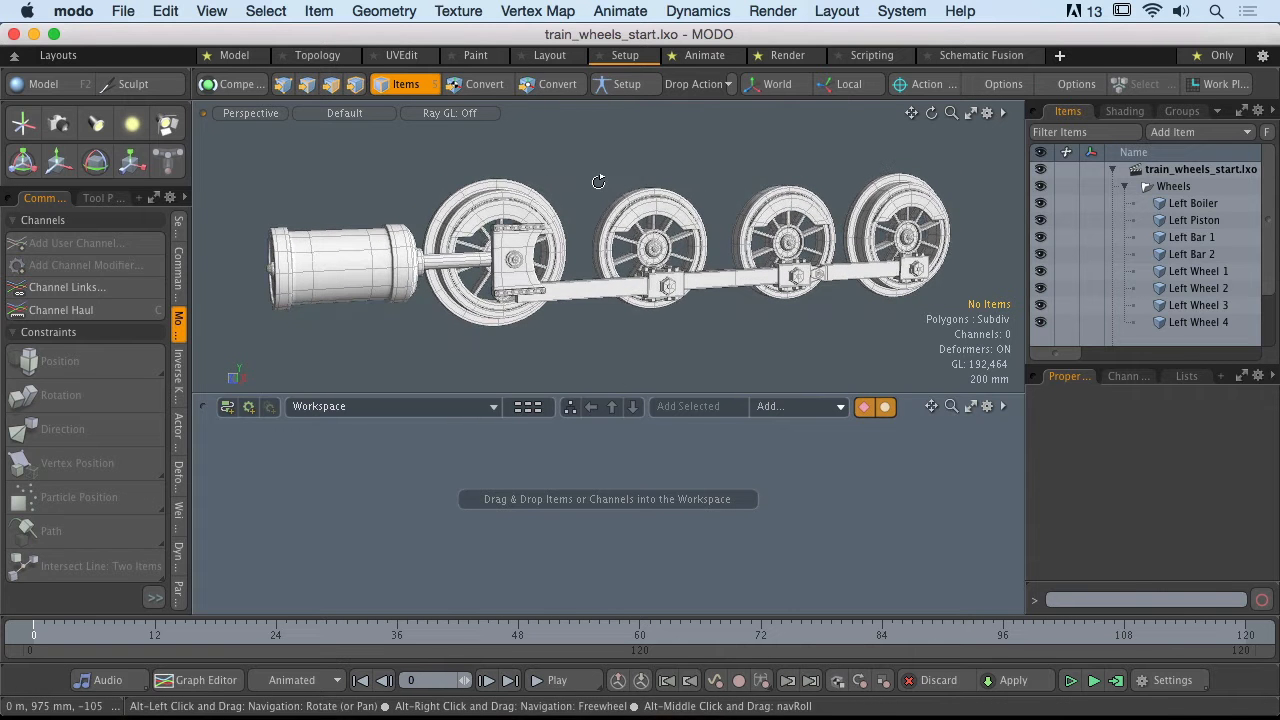
- Hide the Left Bar connecting-rod items in the Items list
{"action": "left_click", "coordinate": [650, 244]}
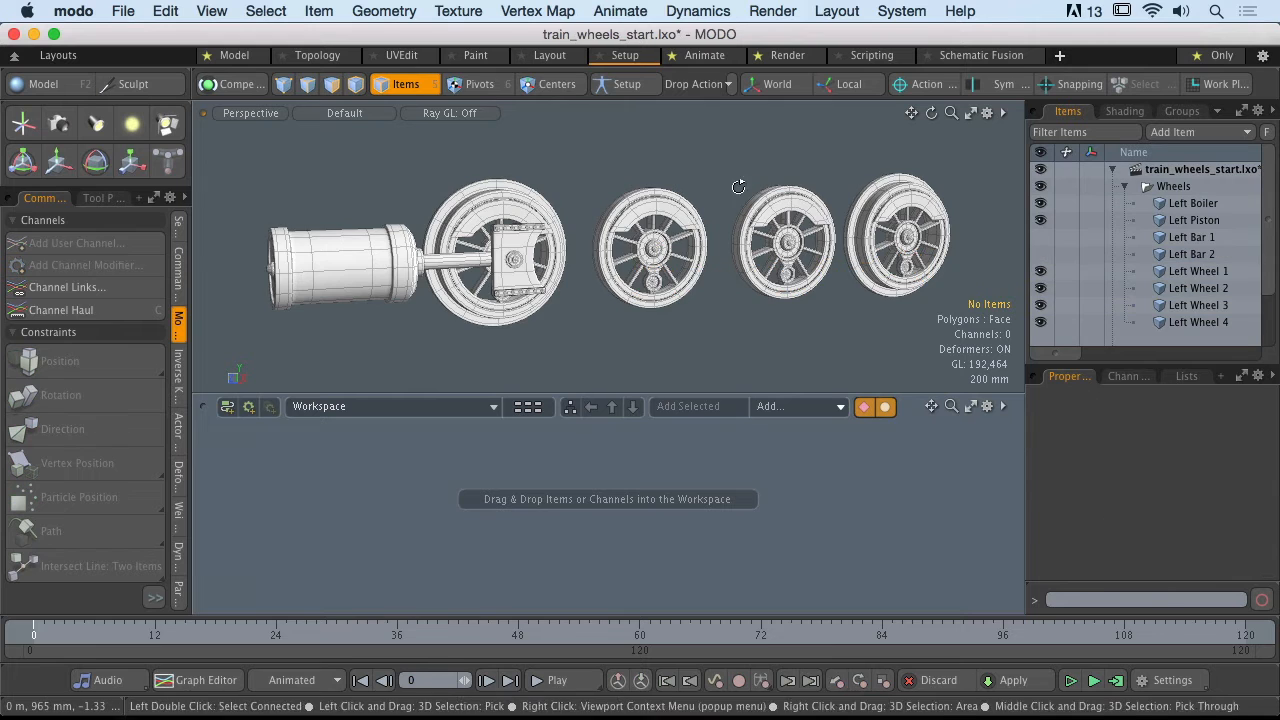
{"action": "left_click", "coordinate": [660, 240]}
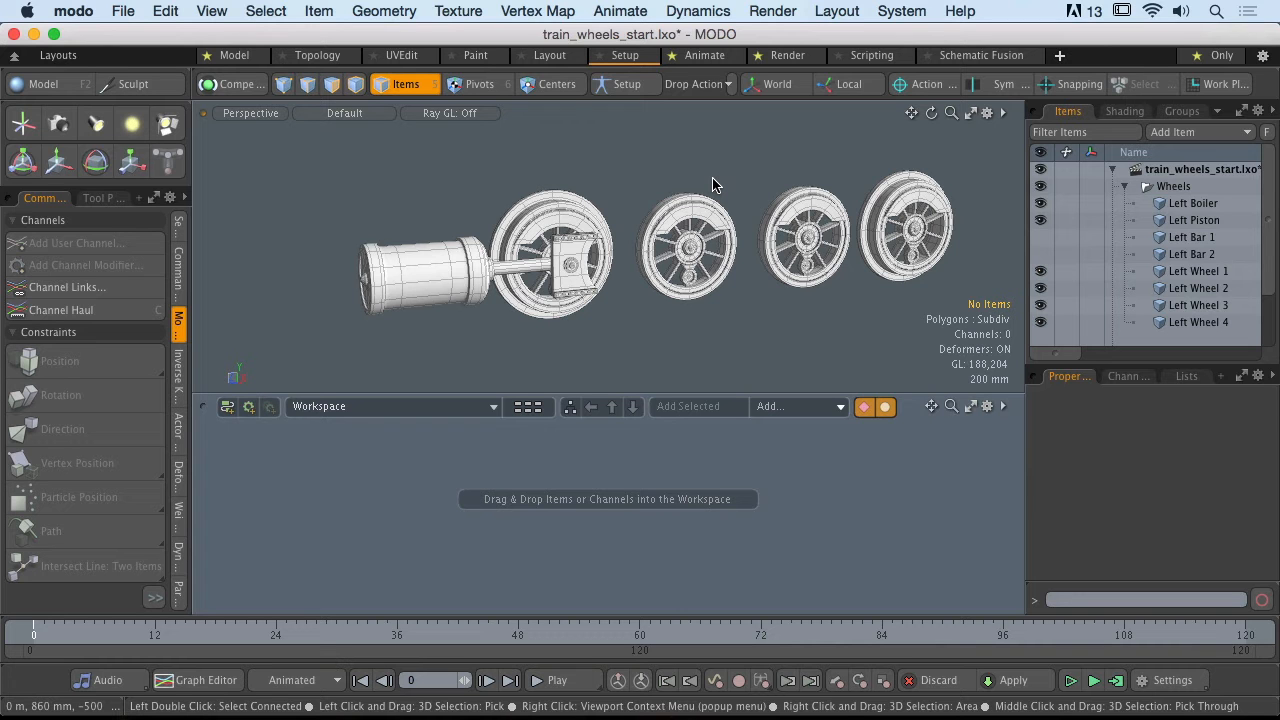
{"action": "mouse_move", "coordinate": [784, 228]}
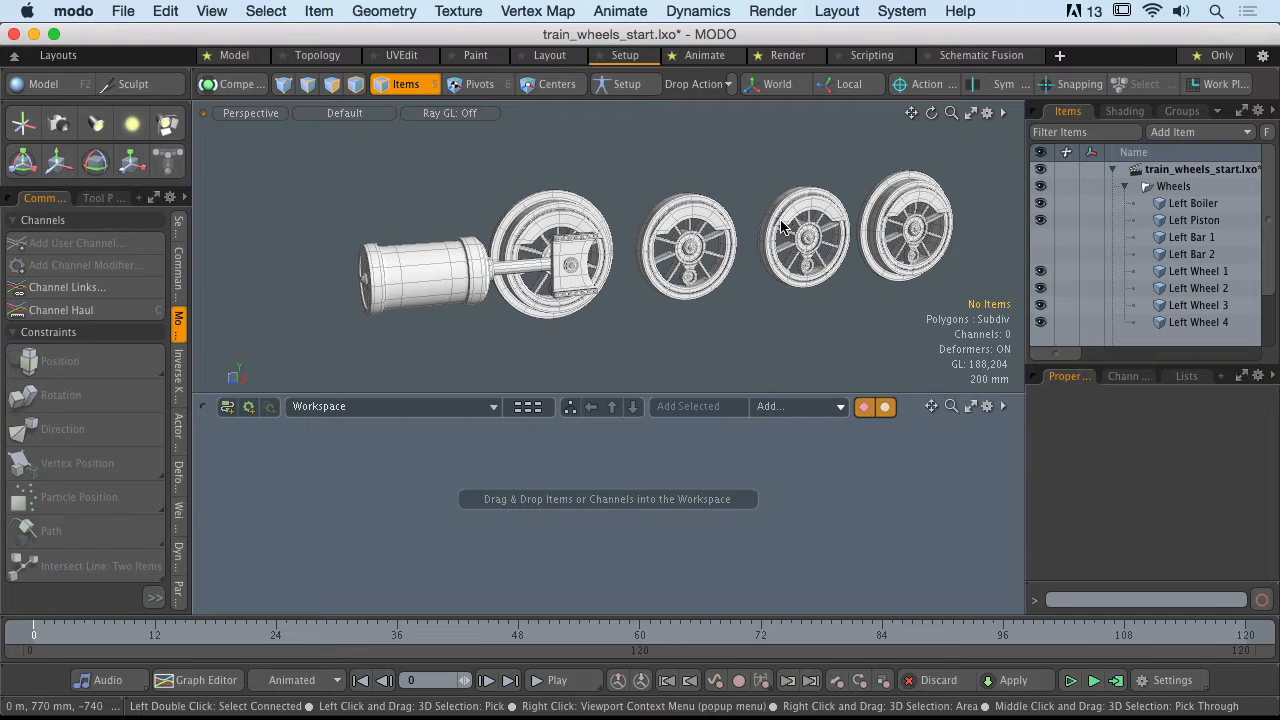
- Add a locator, name it Train Mover and place it 3.02 m forward in Z
{"action": "left_click", "coordinate": [804, 236]}
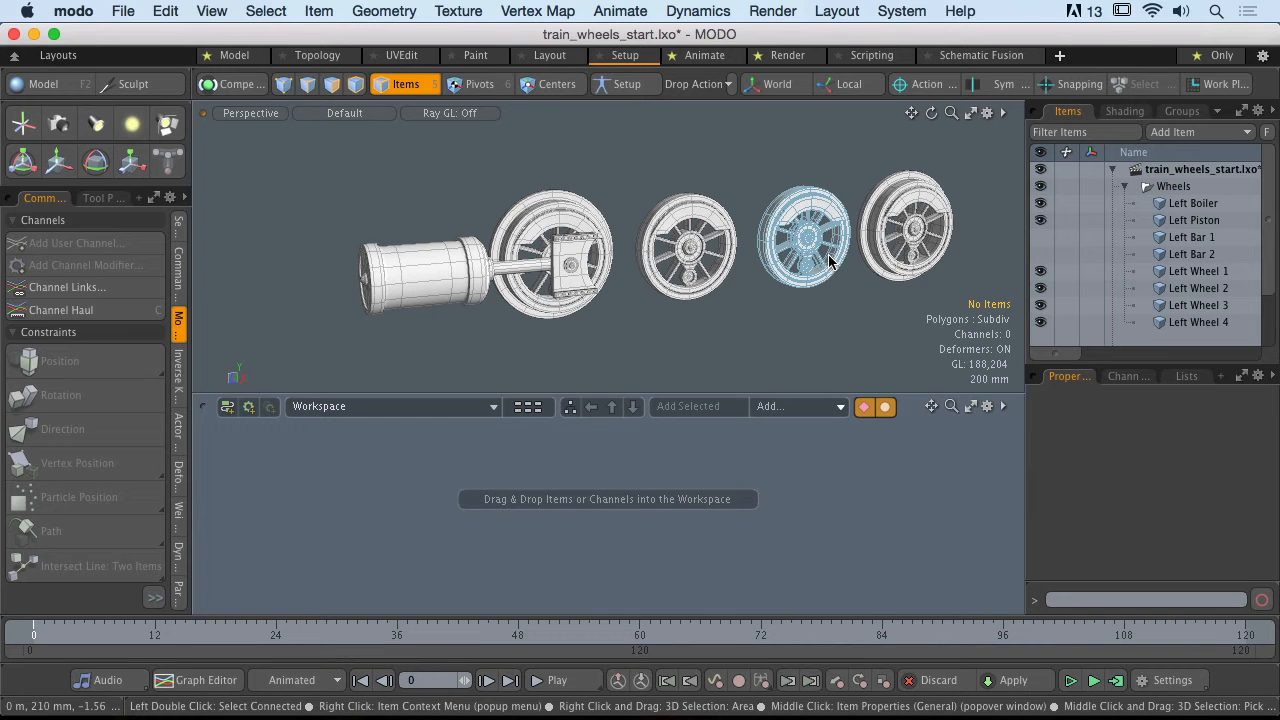
{"action": "mouse_move", "coordinate": [868, 262]}
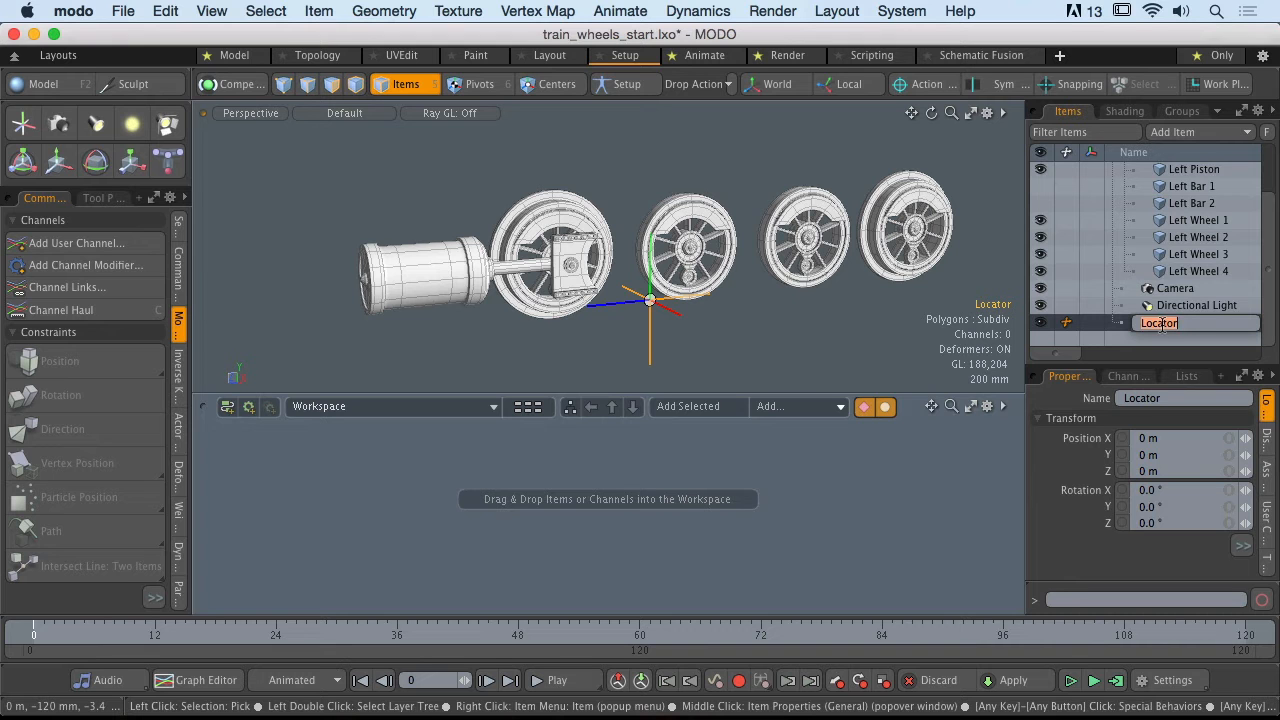
{"action": "type", "text": "Train Mover"}
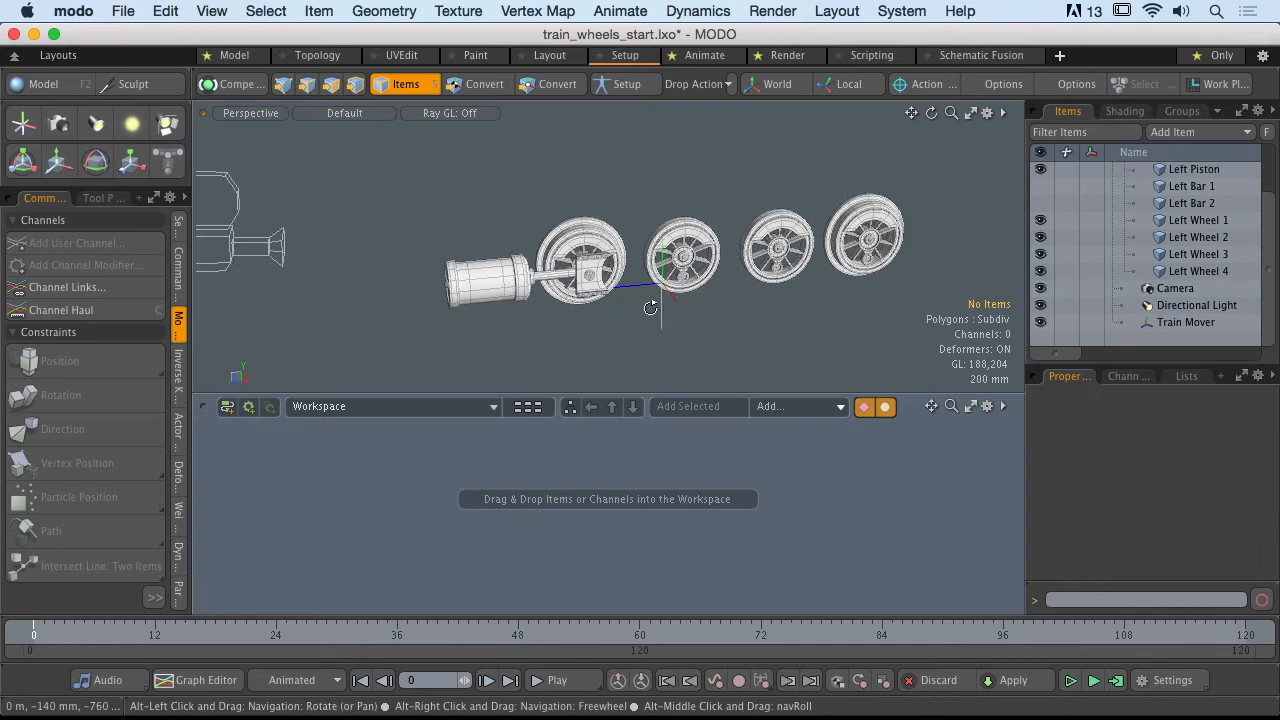
{"action": "left_click", "coordinate": [1184, 322]}
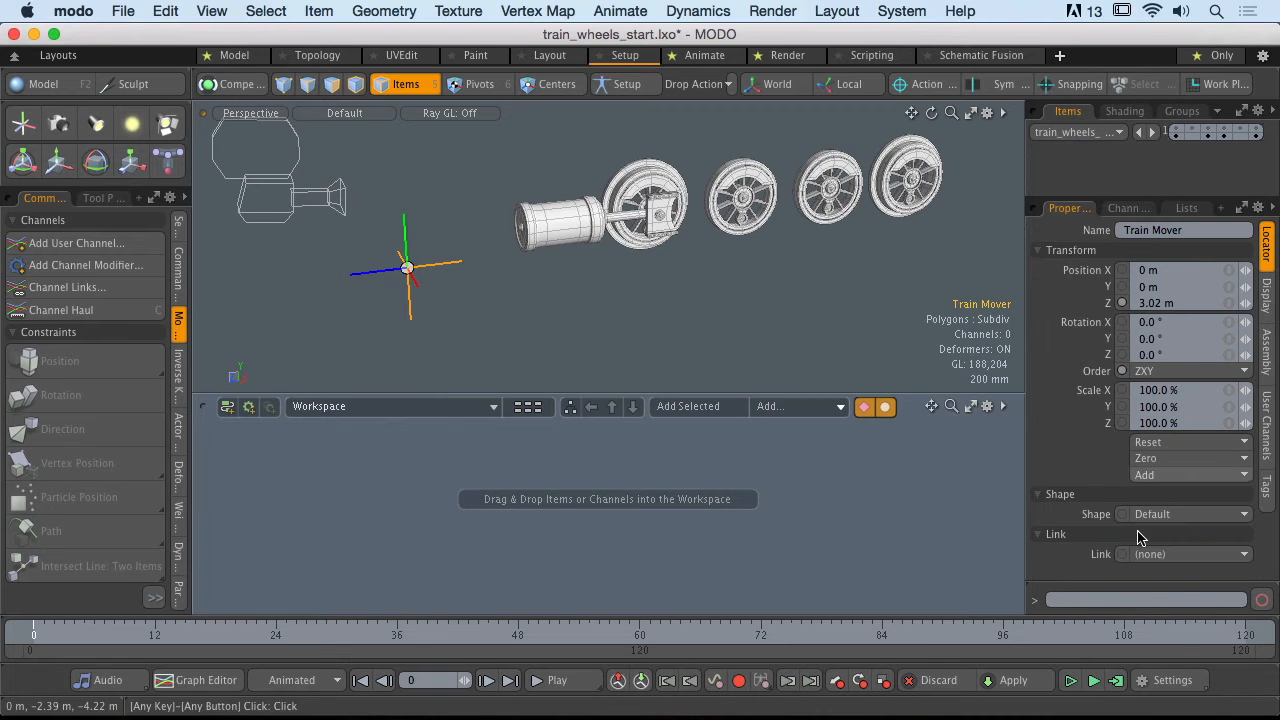
{"action": "mouse_move", "coordinate": [1172, 534]}
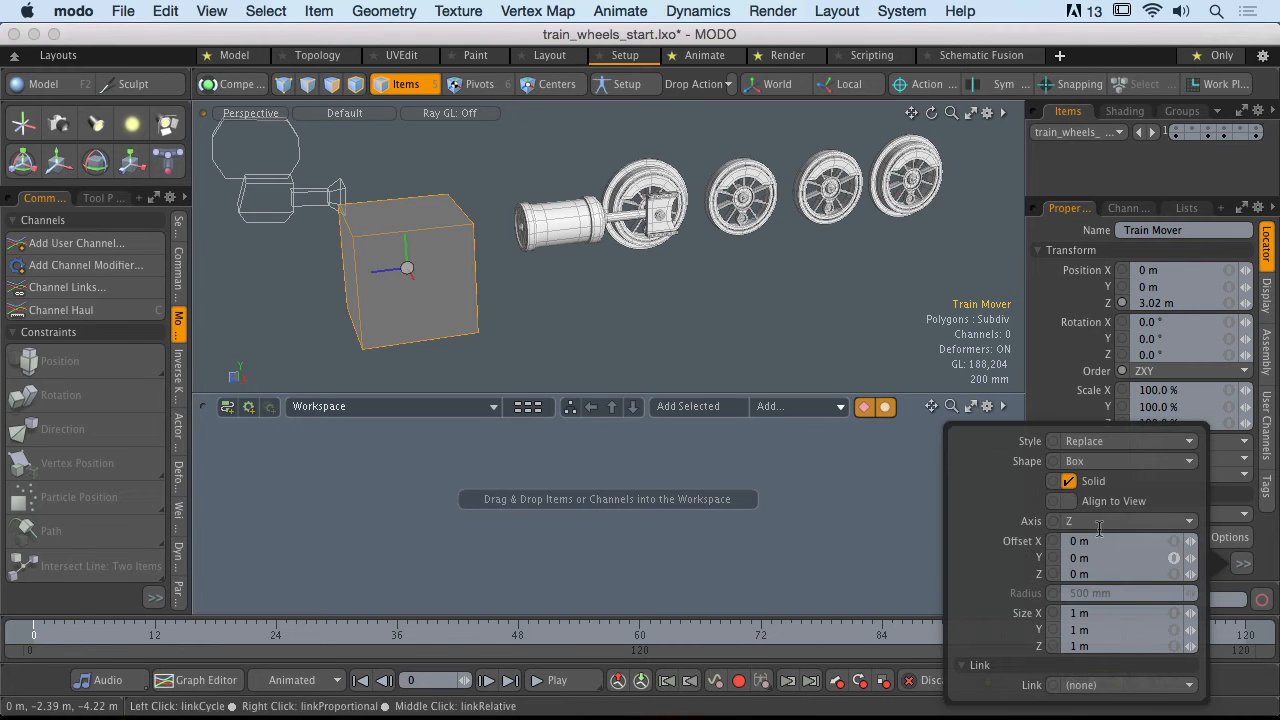
- Display Train Mover as a solid custom pyramid with draw options and a red user colour
{"action": "left_click", "coordinate": [1120, 460]}
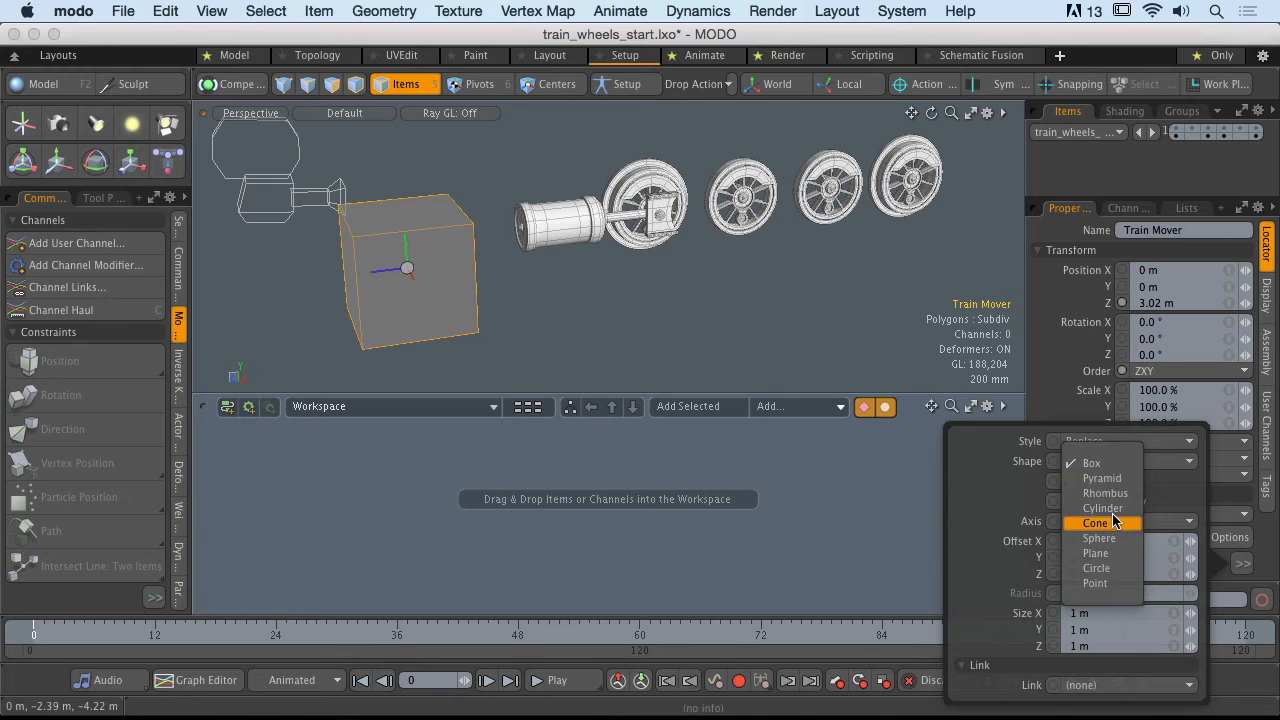
{"action": "left_click", "coordinate": [1100, 478]}
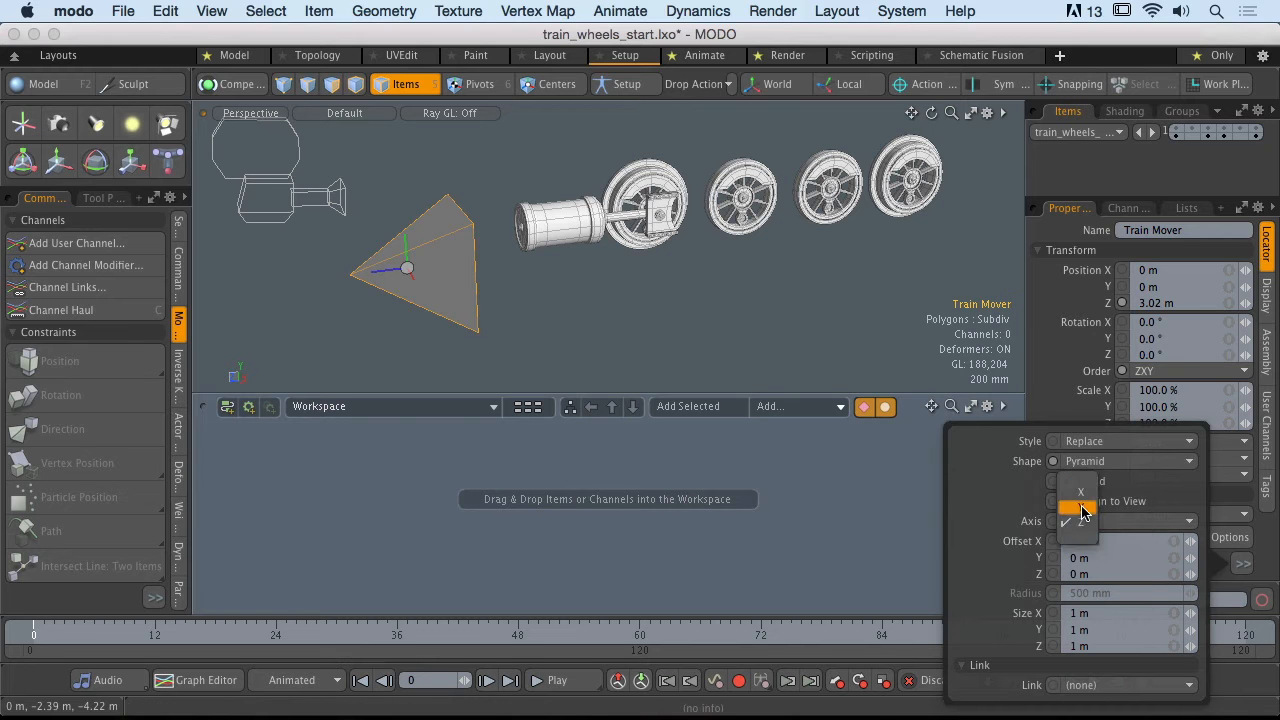
{"action": "left_click", "coordinate": [1068, 480]}
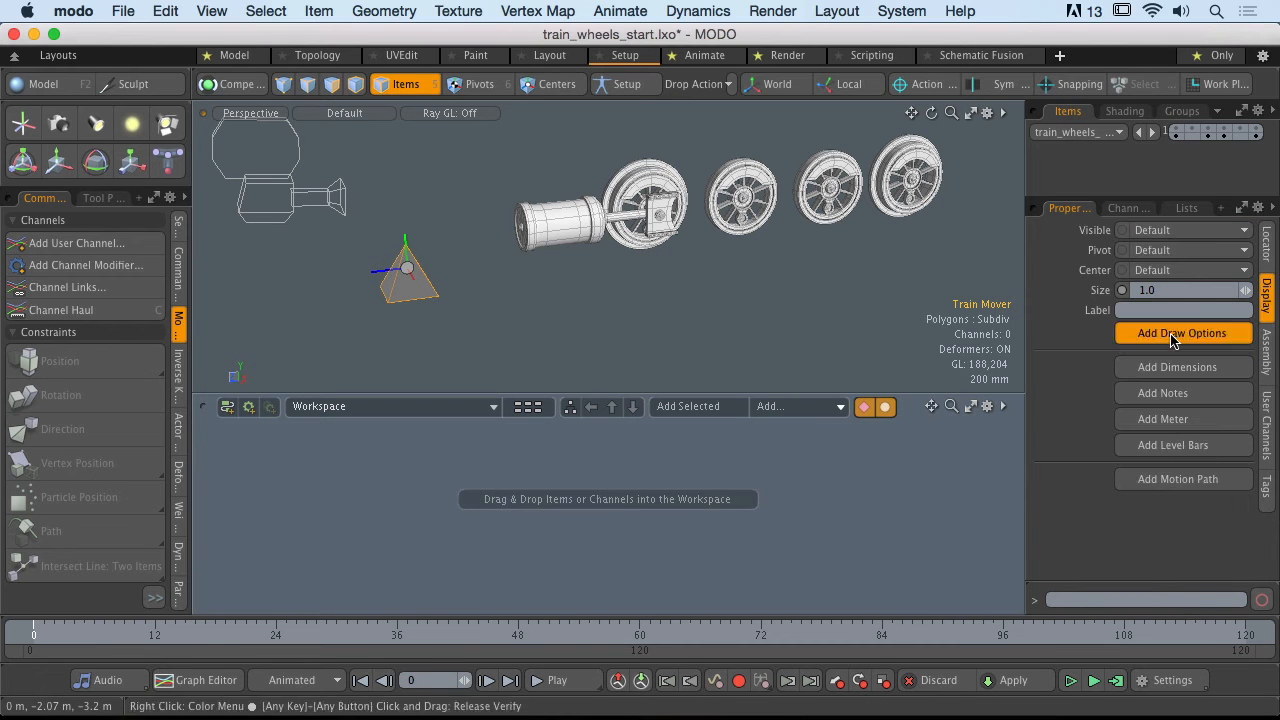
{"action": "left_click", "coordinate": [1184, 332]}
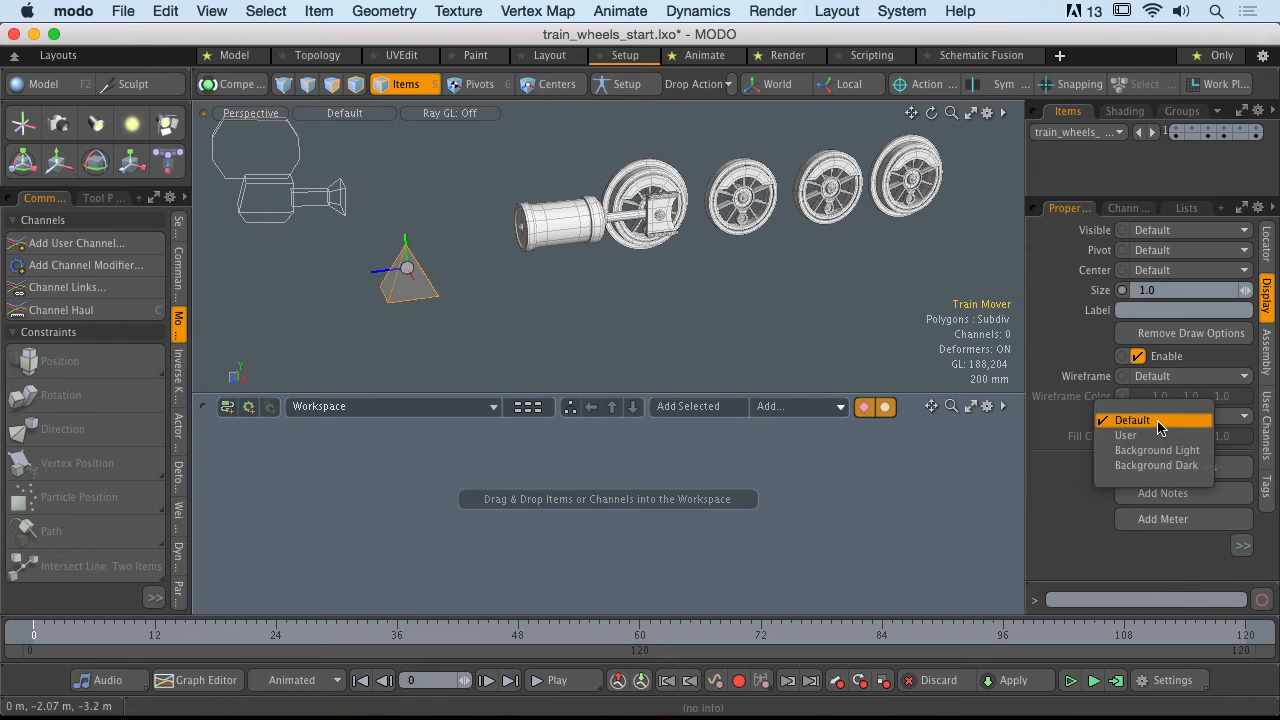
{"action": "left_click", "coordinate": [1128, 436]}
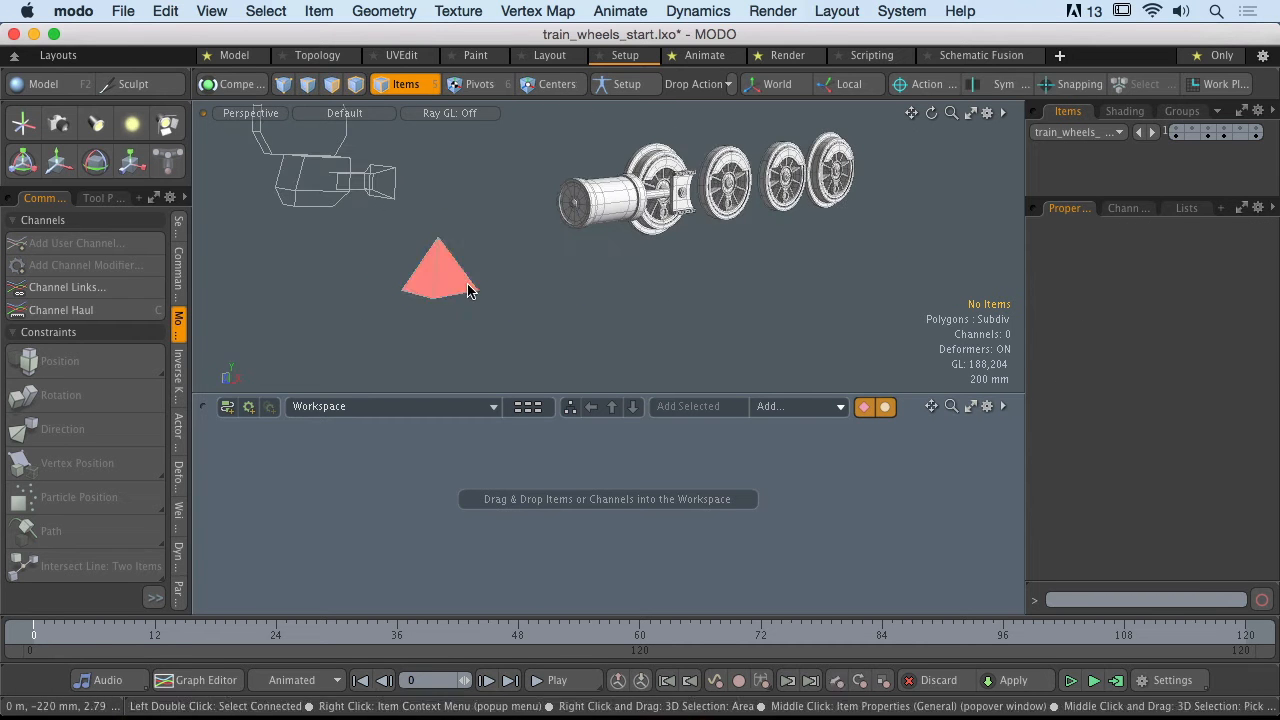
- Place a Train Mover node in the schematic exposing World Position and World Rotation channels
{"action": "left_click", "coordinate": [430, 264]}
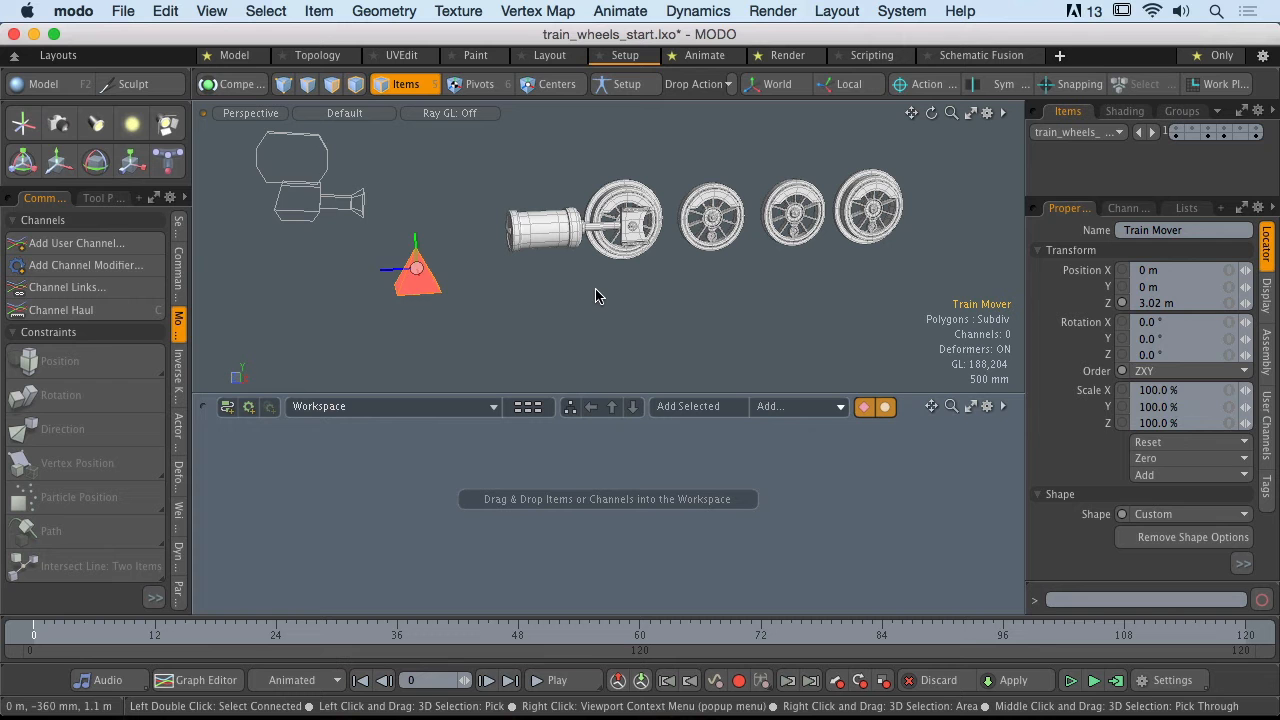
{"action": "mouse_move", "coordinate": [616, 302]}
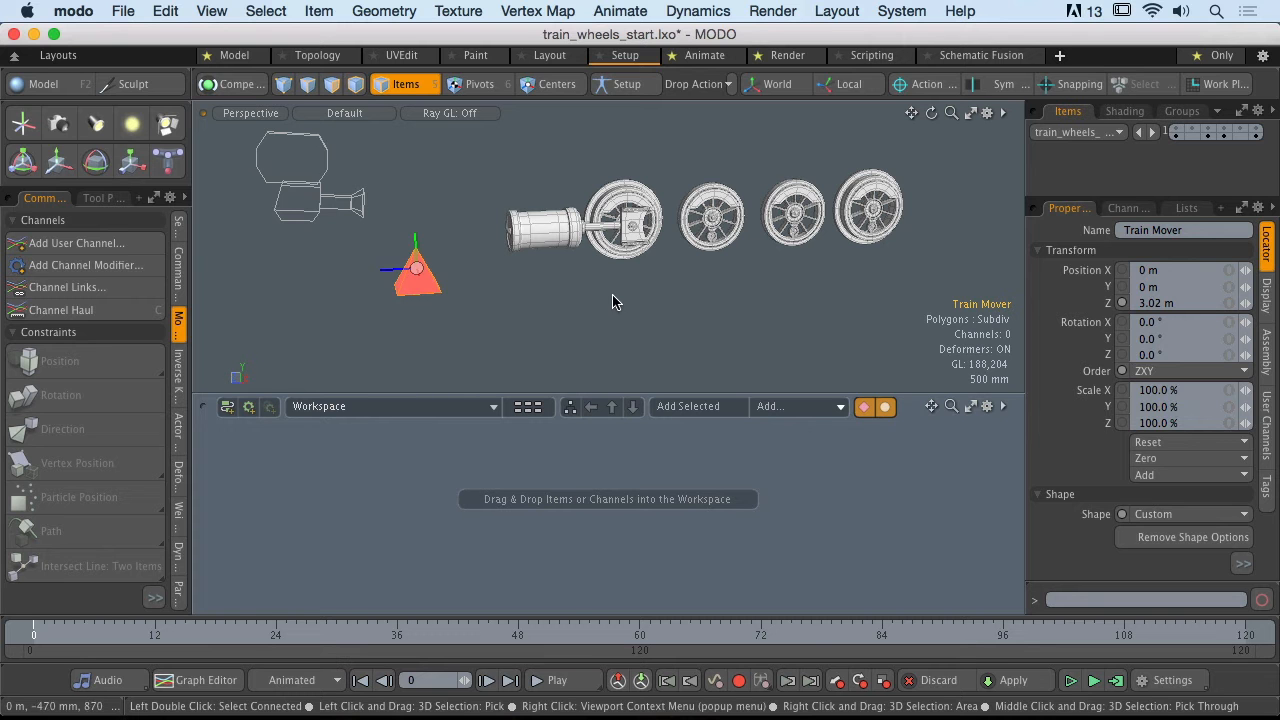
{"action": "left_click", "coordinate": [712, 216]}
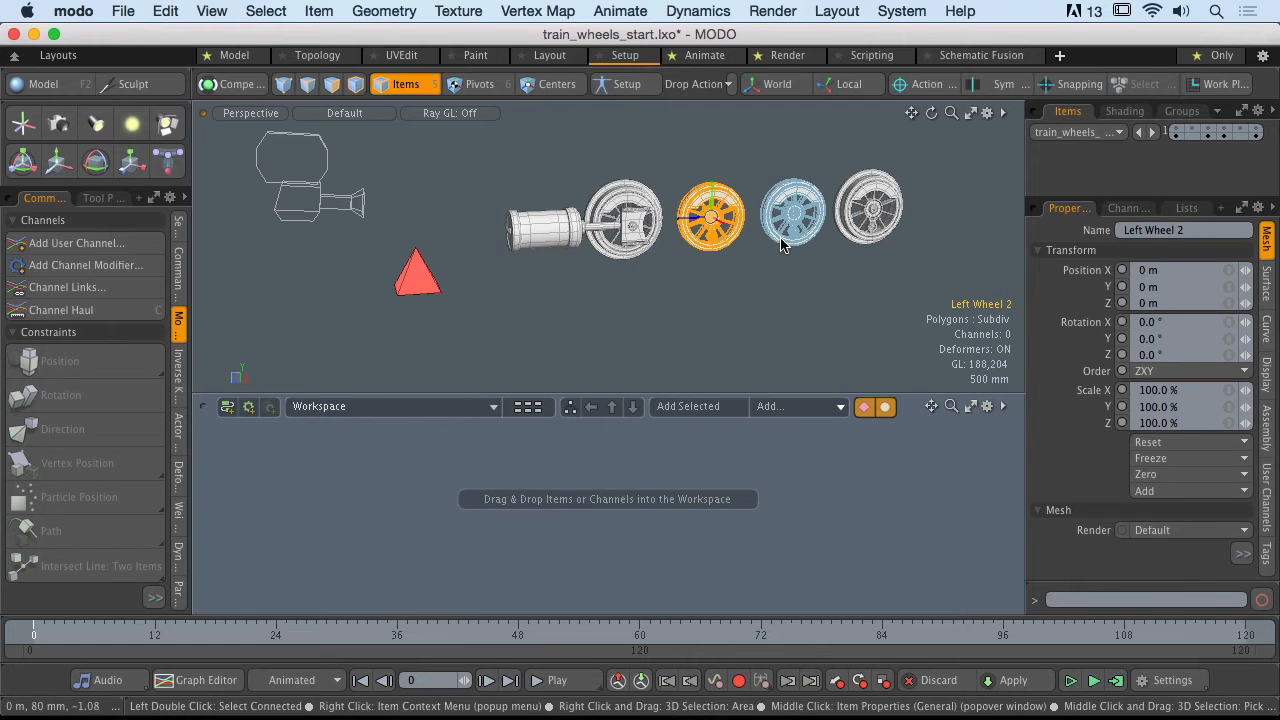
{"action": "left_click", "coordinate": [416, 270]}
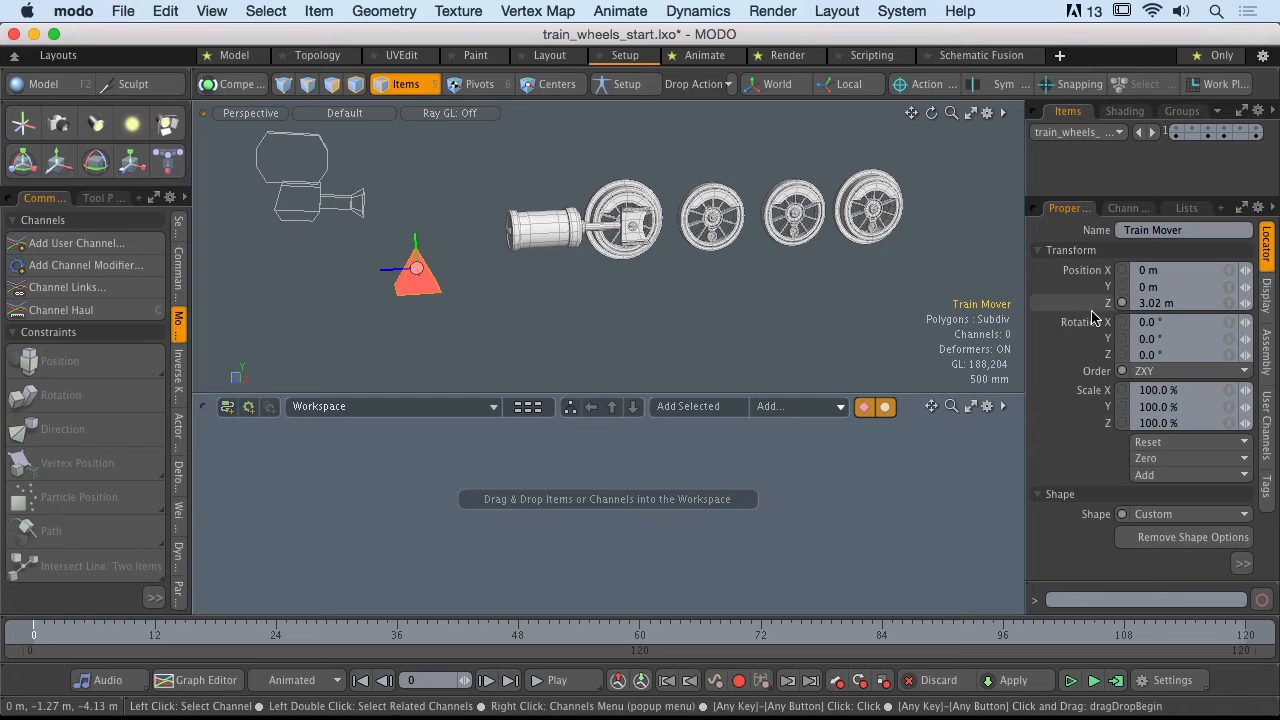
{"action": "left_click", "coordinate": [1128, 208]}
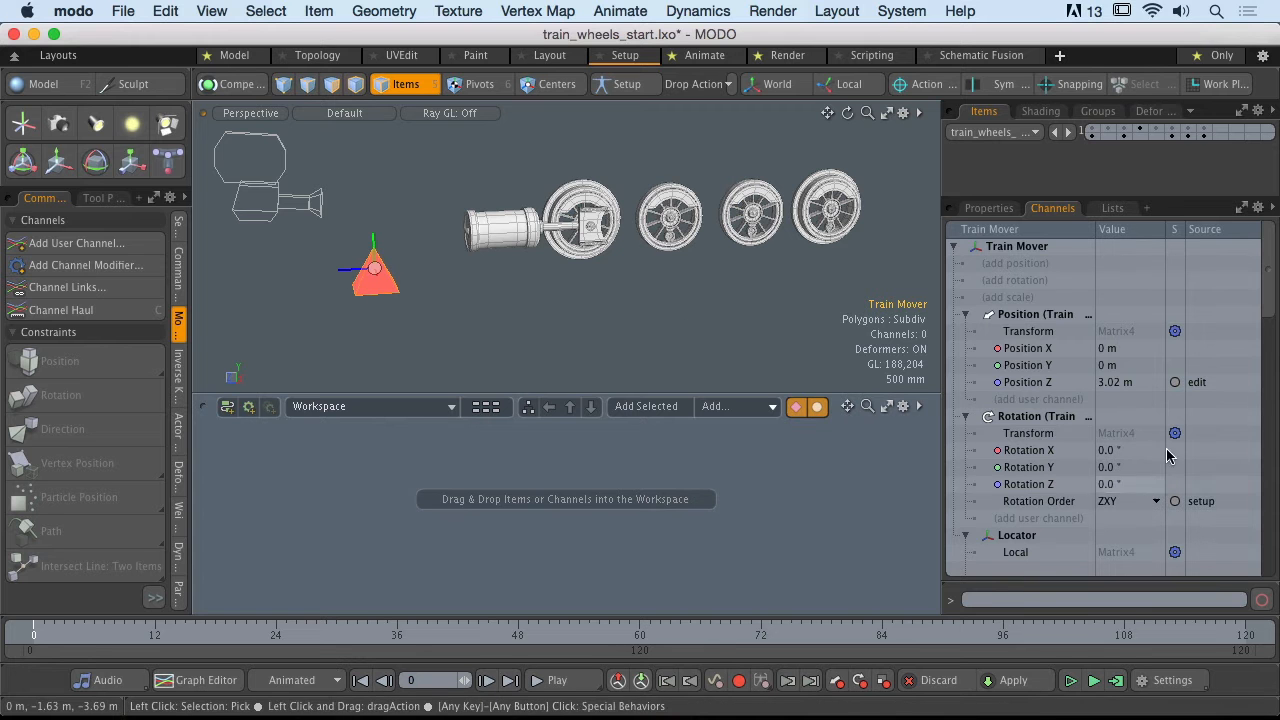
{"action": "scroll", "scroll_direction": "down", "scroll_amount": 3}
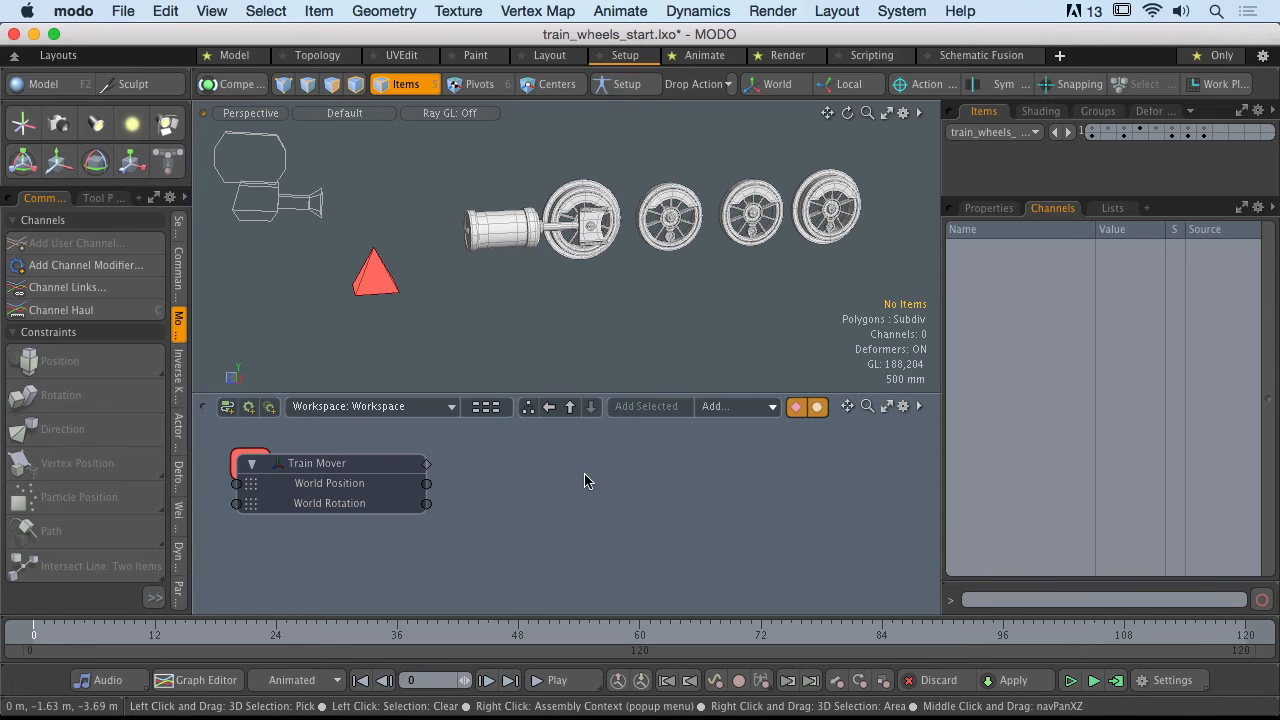
- Add a Revolve channel modifier node from the Geometry category beside Train Mover
{"action": "left_click", "coordinate": [738, 406]}
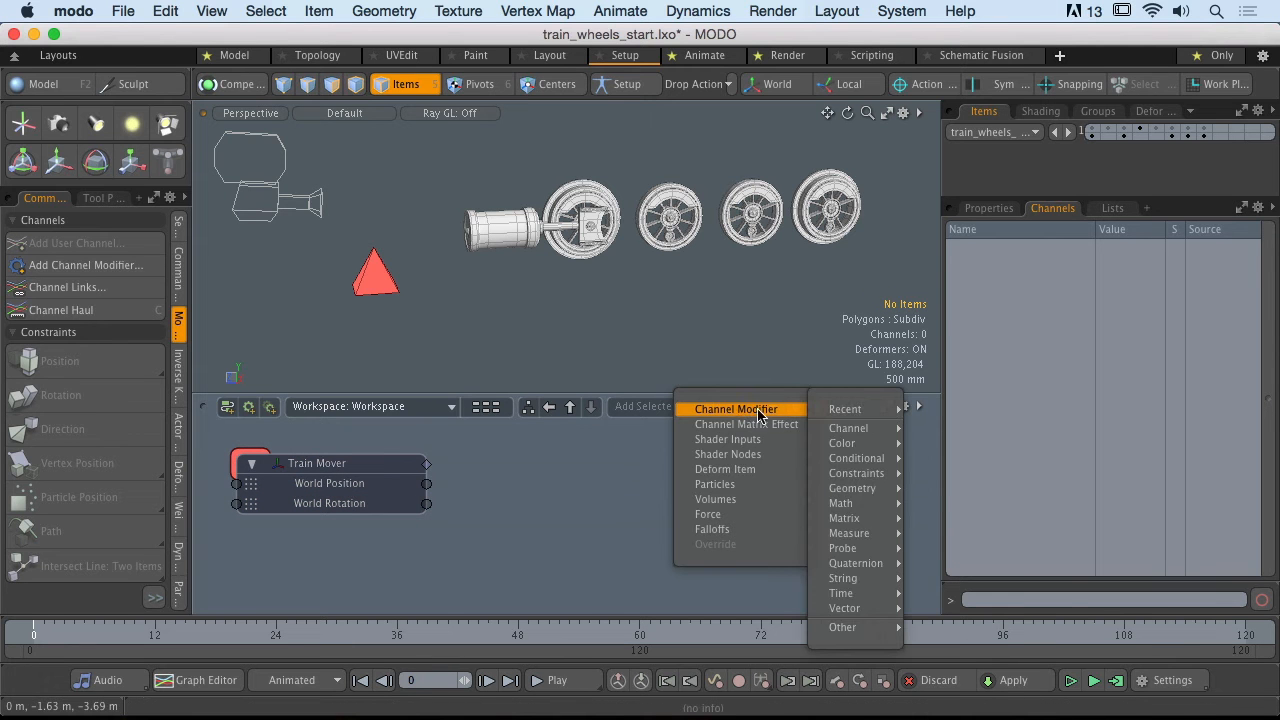
{"action": "mouse_move", "coordinate": [842, 628]}
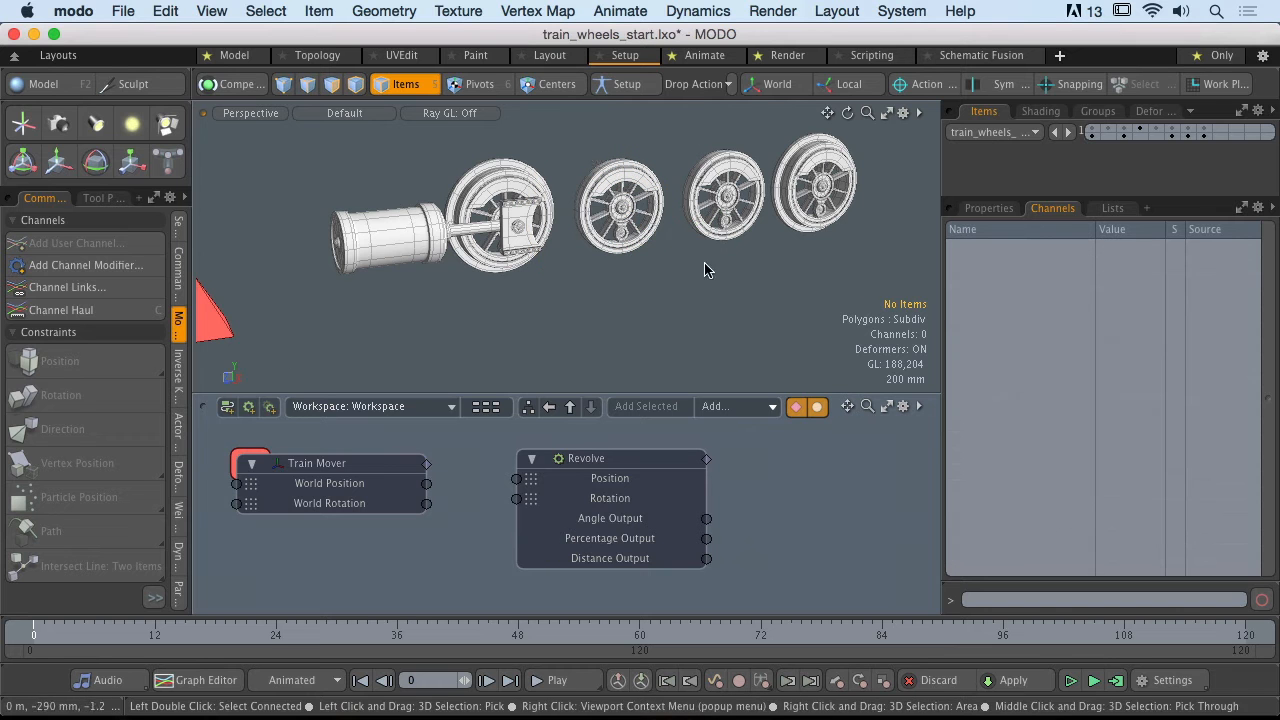
- Wire Train Mover's world position and rotation into Revolve and its Angle Output to Left Wheel 2 Rotation X
{"action": "left_click", "coordinate": [620, 204]}
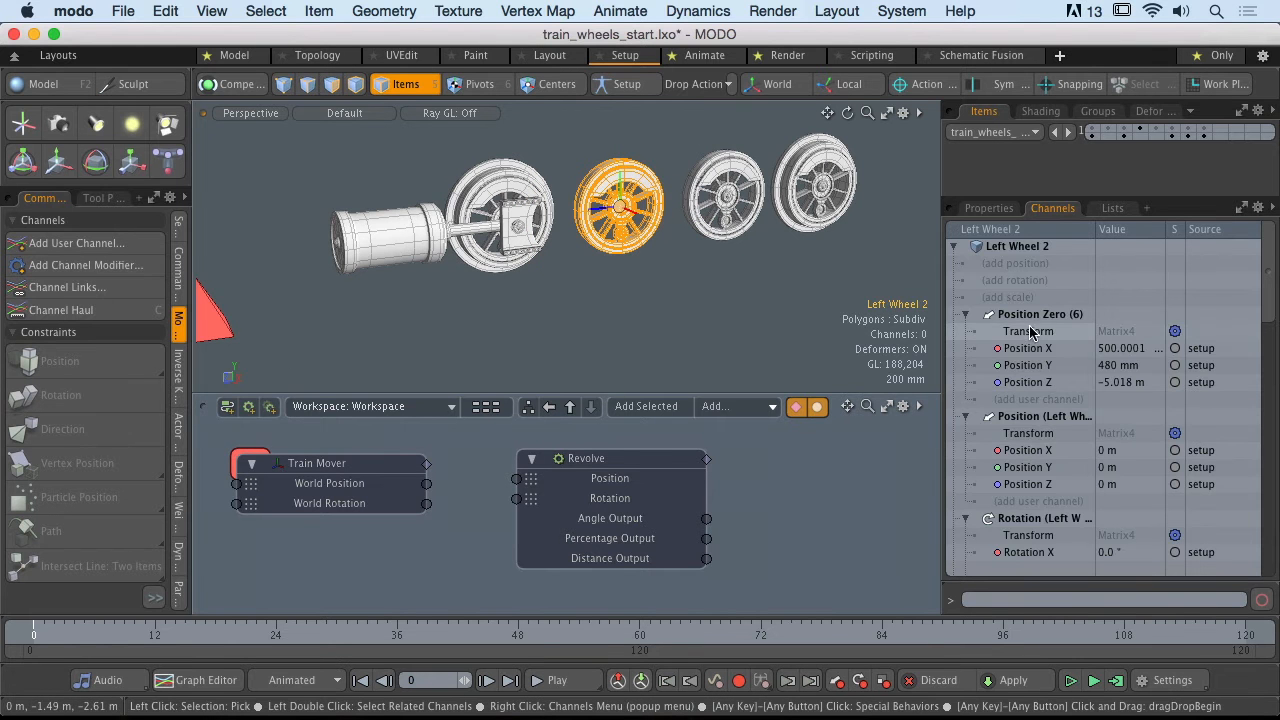
{"action": "left_click", "coordinate": [1028, 552]}
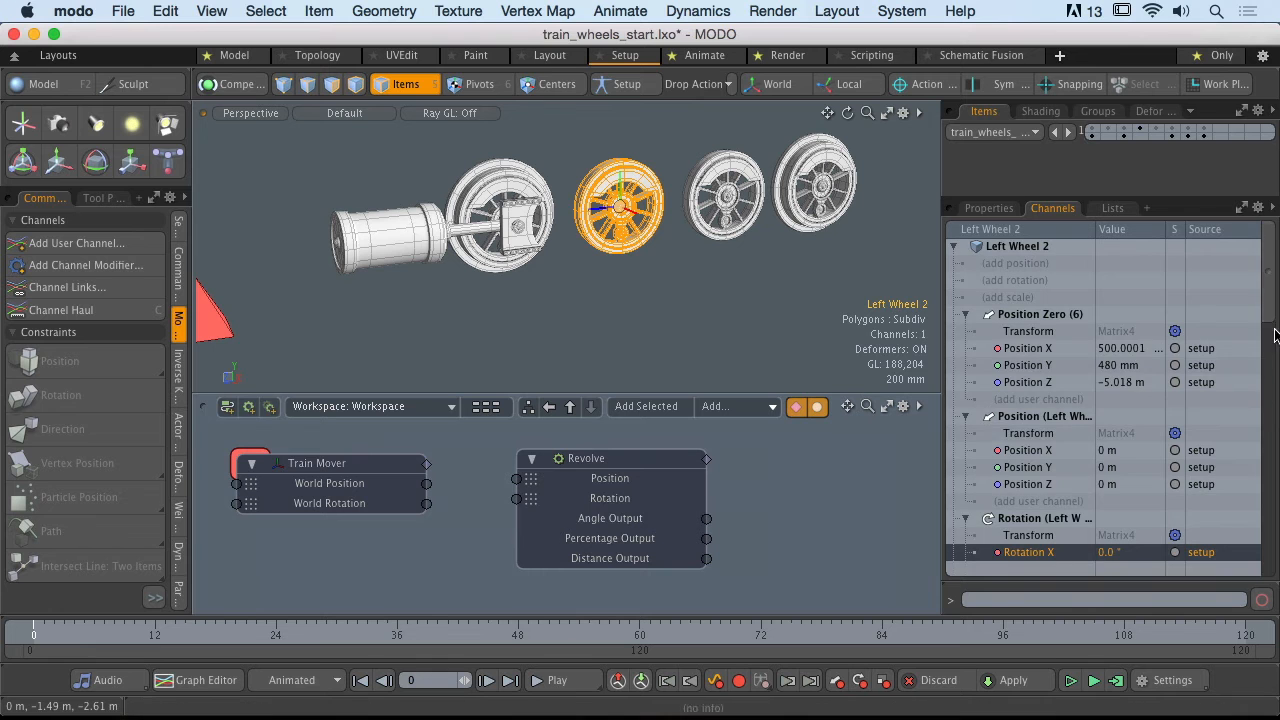
{"action": "scroll", "scroll_direction": "down", "scroll_amount": 3}
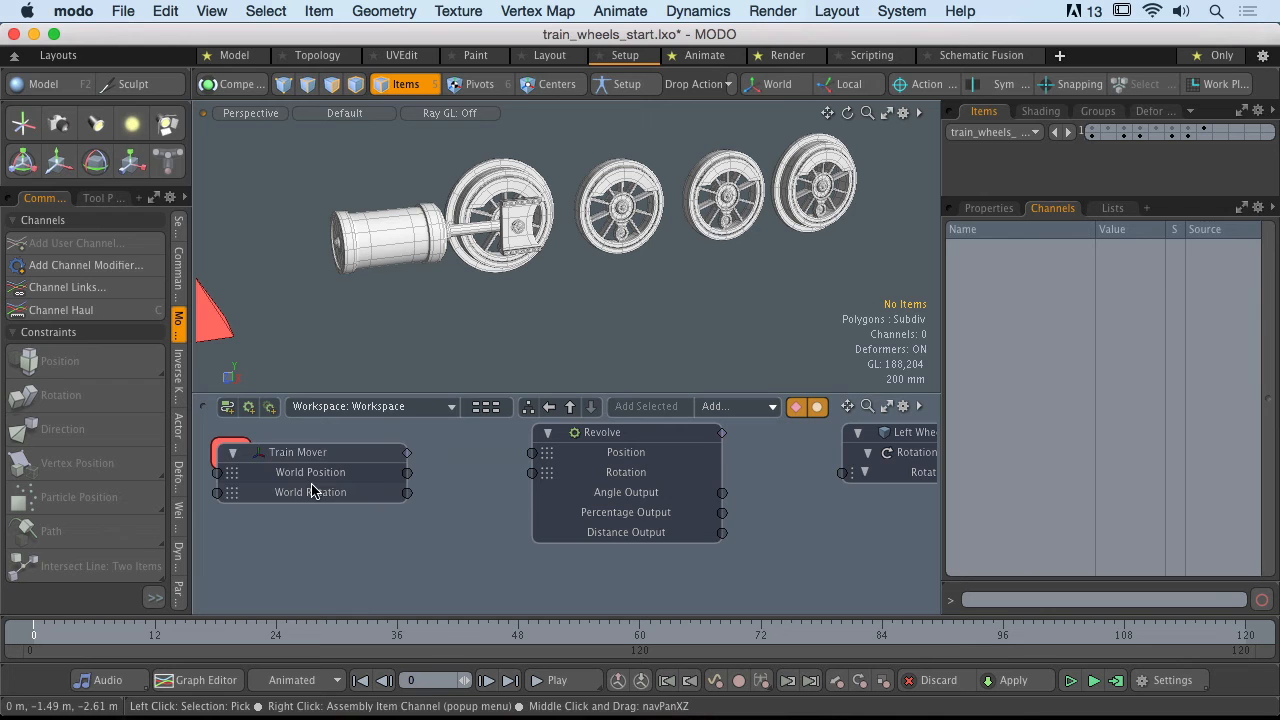
{"action": "left_click", "coordinate": [296, 452]}
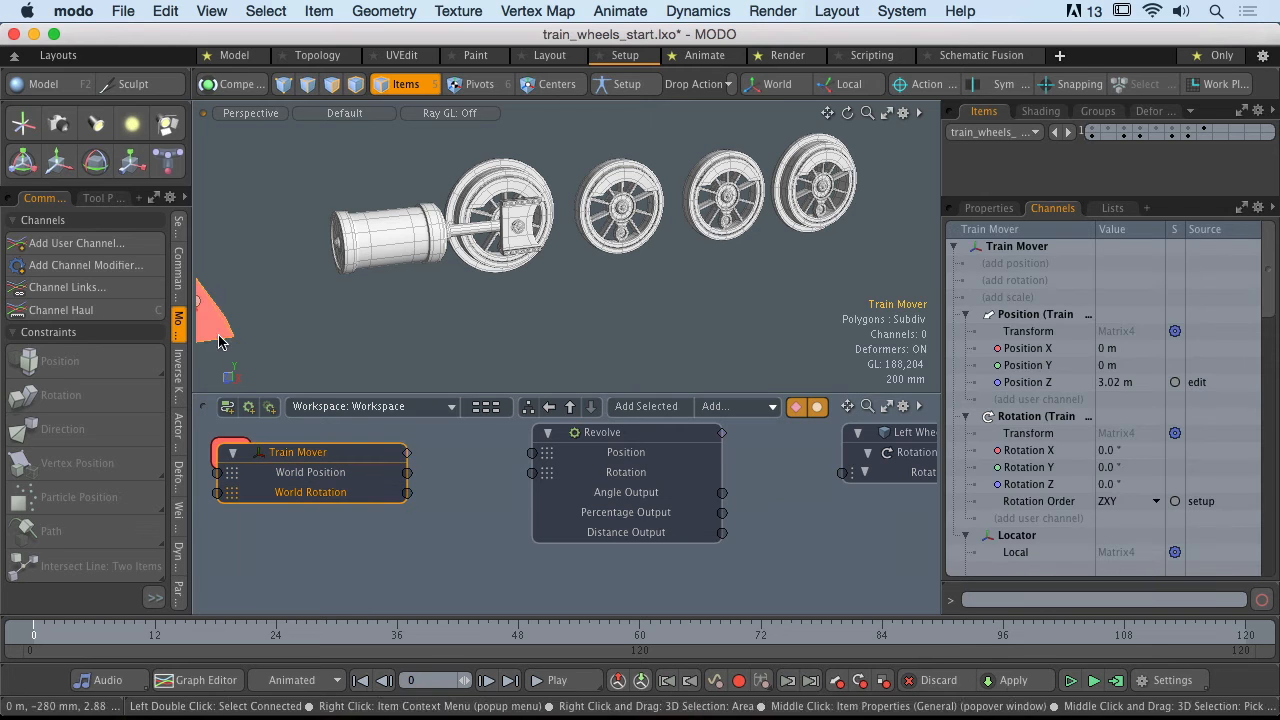
{"action": "left_click_drag", "start_coordinate": [408, 472], "coordinate": [532, 452]}
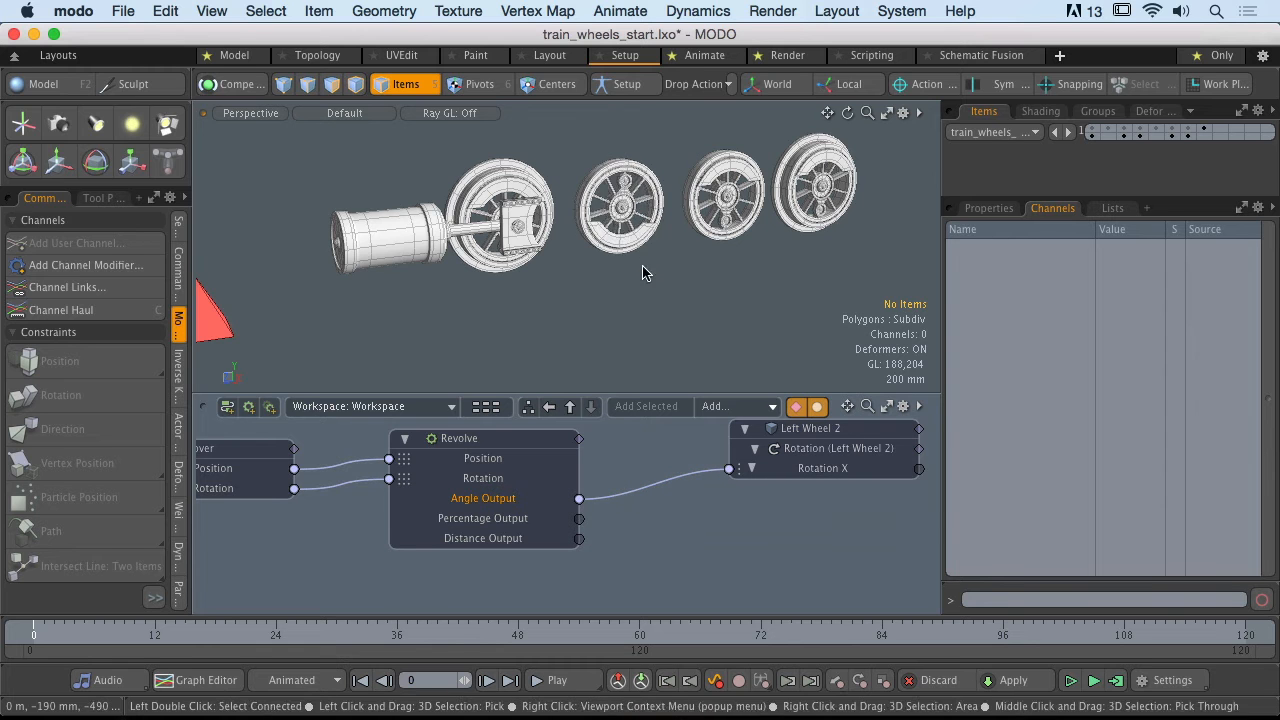
{"action": "left_click", "coordinate": [336, 292]}
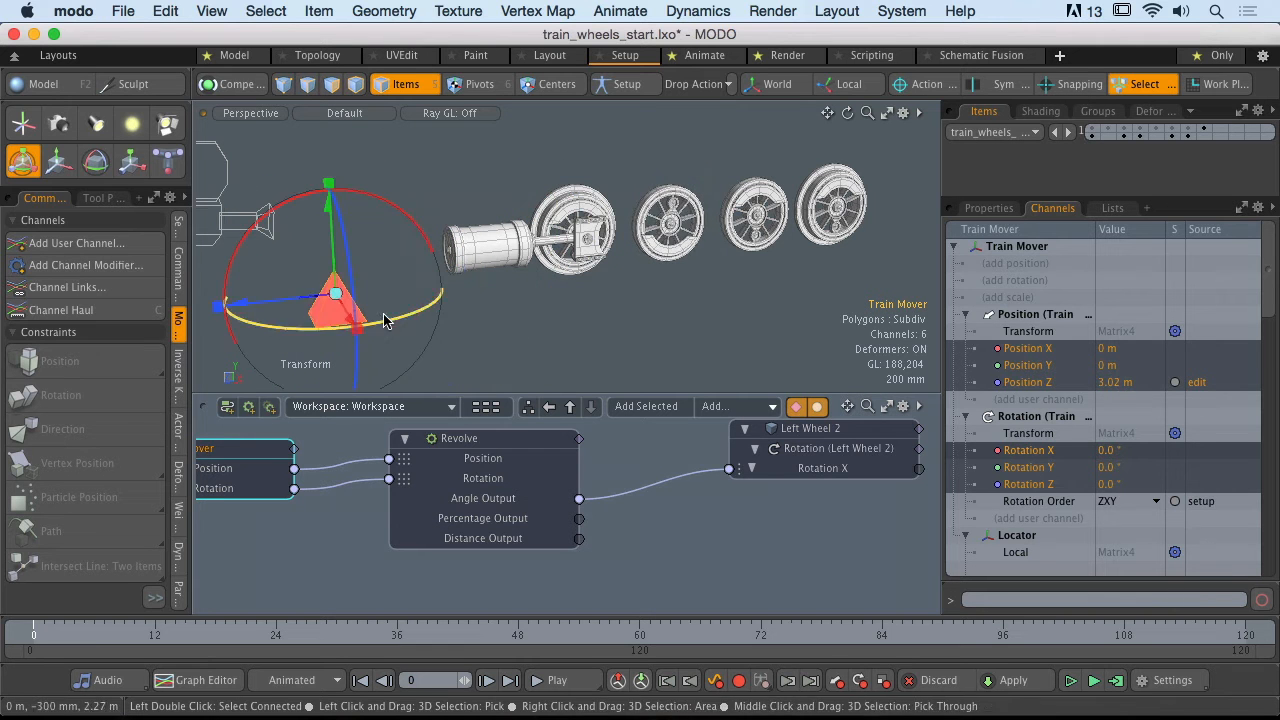
- Drag Train Mover forward to Z 3.25 m to test the wheel rotation
{"action": "left_click_drag", "start_coordinate": [336, 292], "coordinate": [430, 284]}
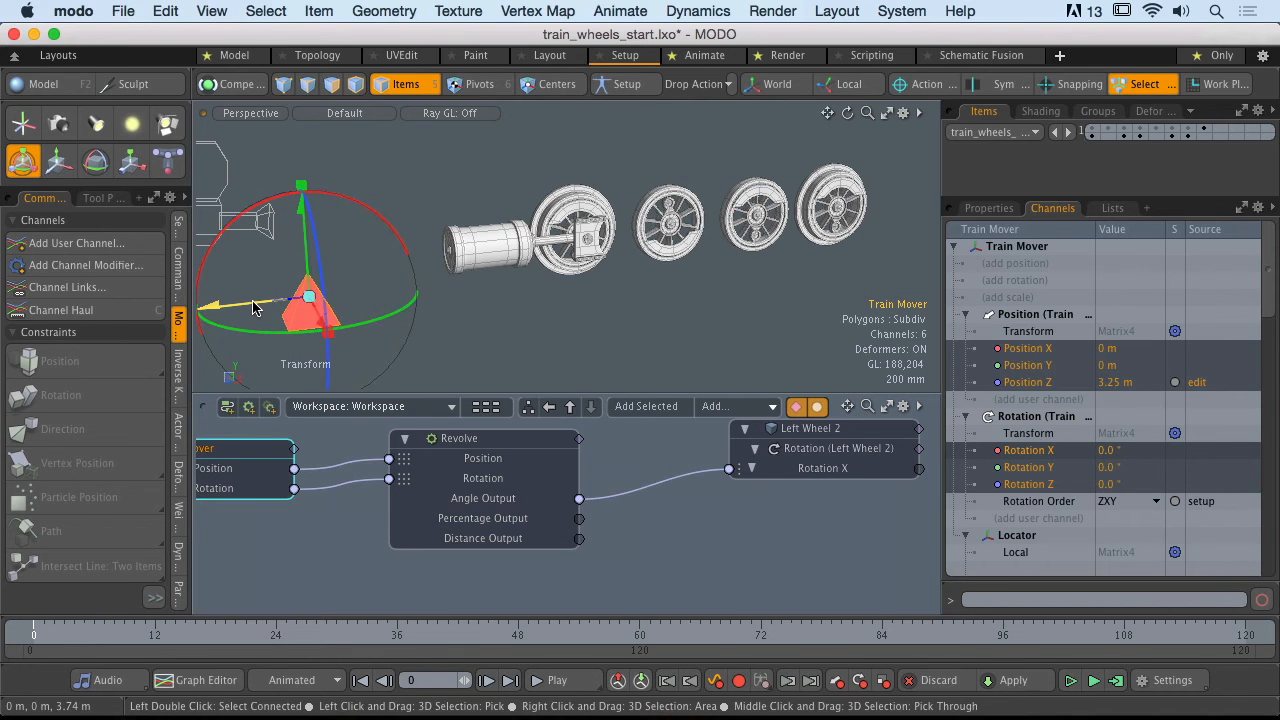
{"action": "mouse_move", "coordinate": [258, 308]}
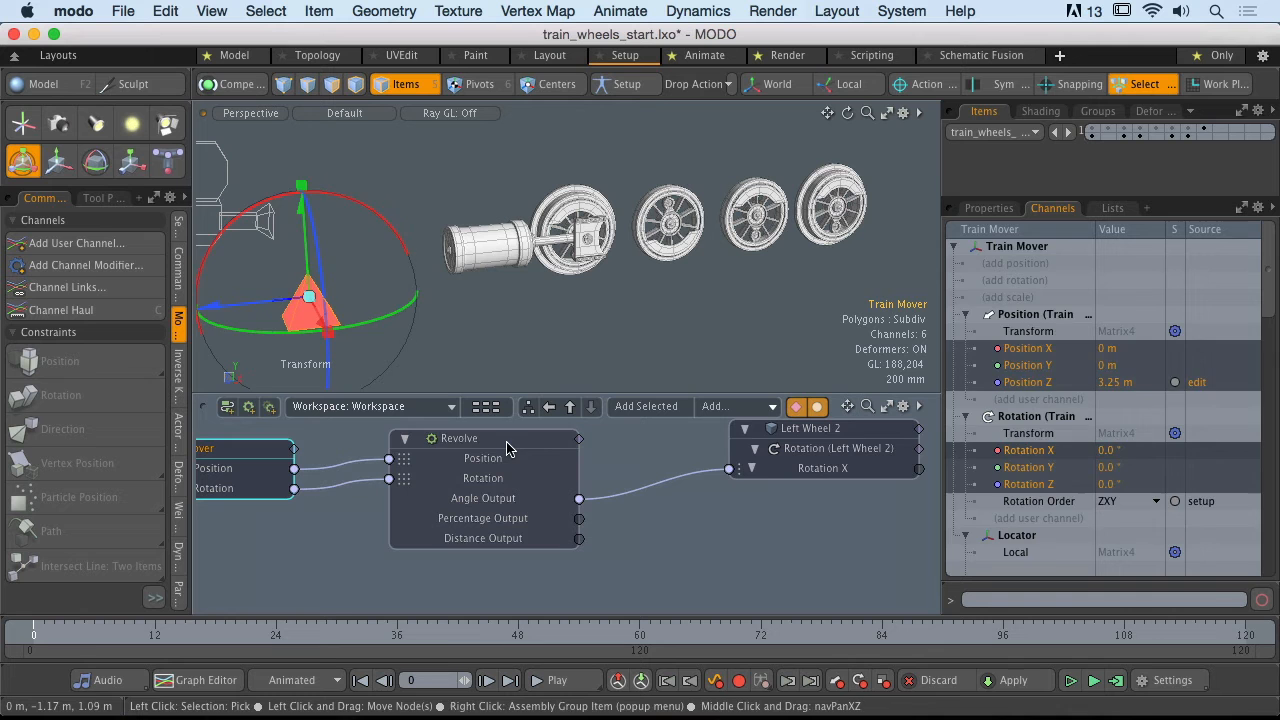
- Expose the Radius input on the Revolve node, whose angle reads 186.2° for 3.25 m travel
{"action": "left_click", "coordinate": [460, 438]}
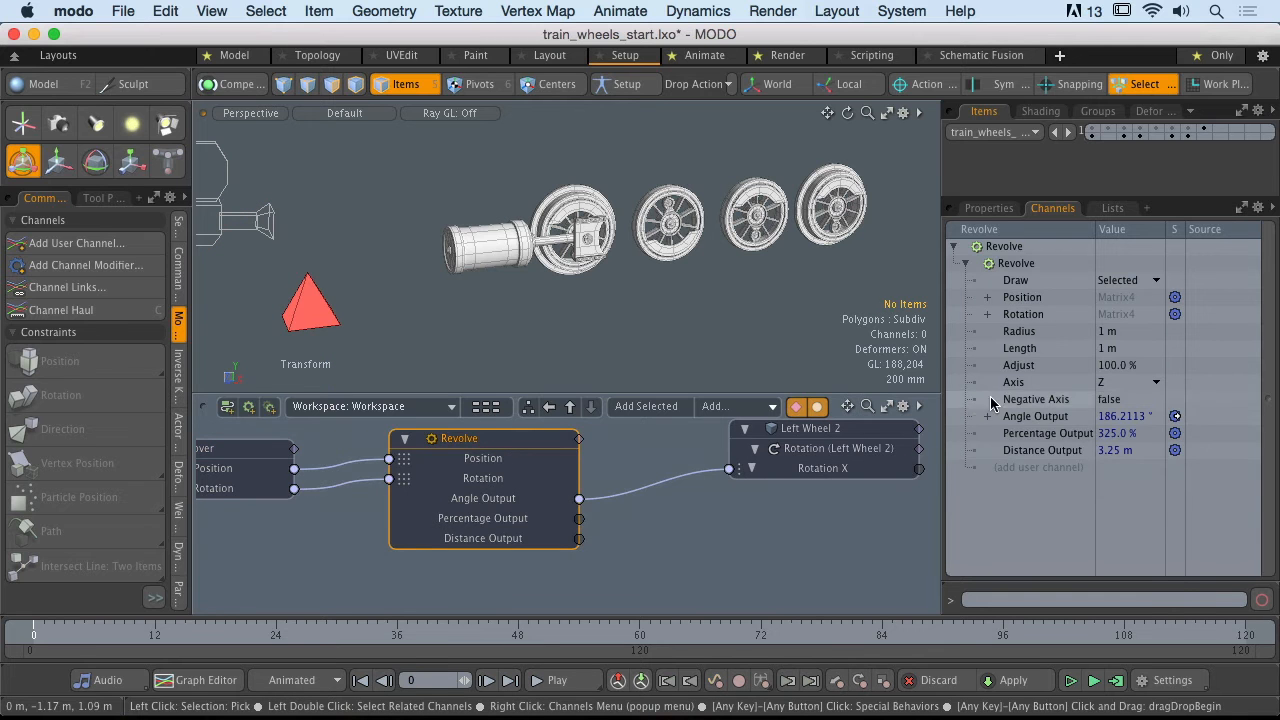
{"action": "left_click", "coordinate": [1018, 332]}
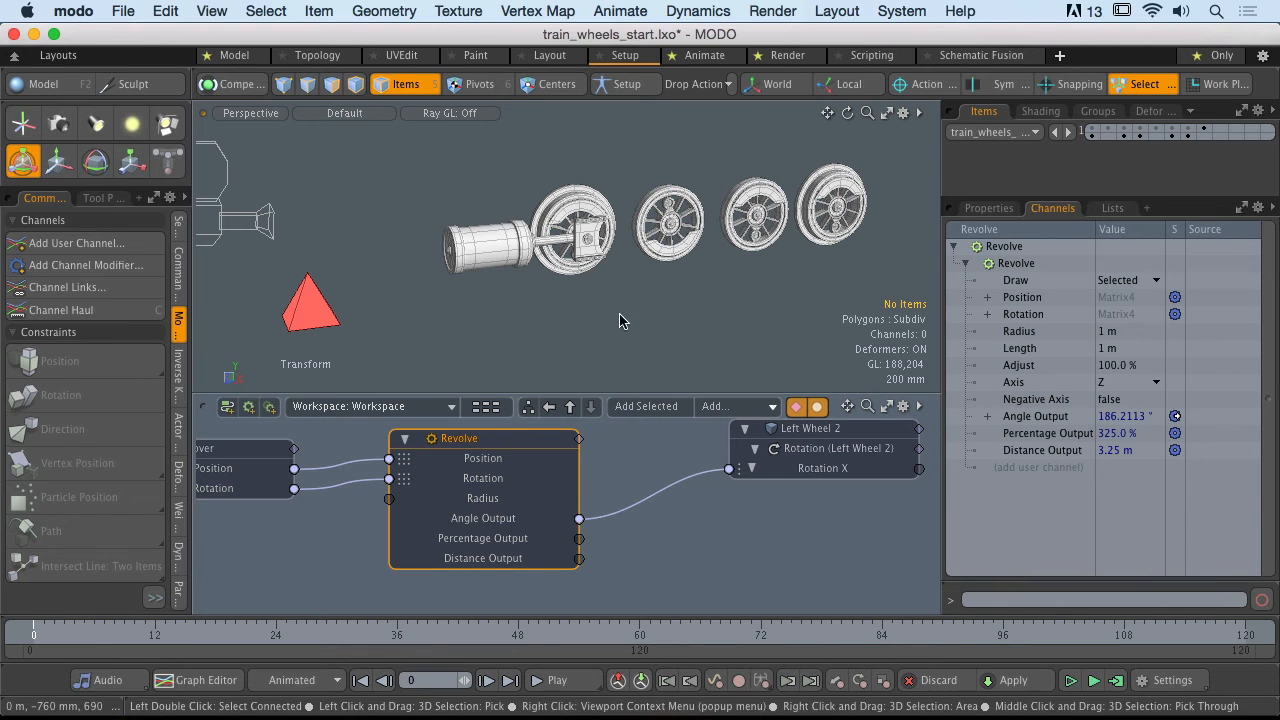
{"action": "left_click_drag", "start_coordinate": [620, 320], "coordinate": [488, 332]}
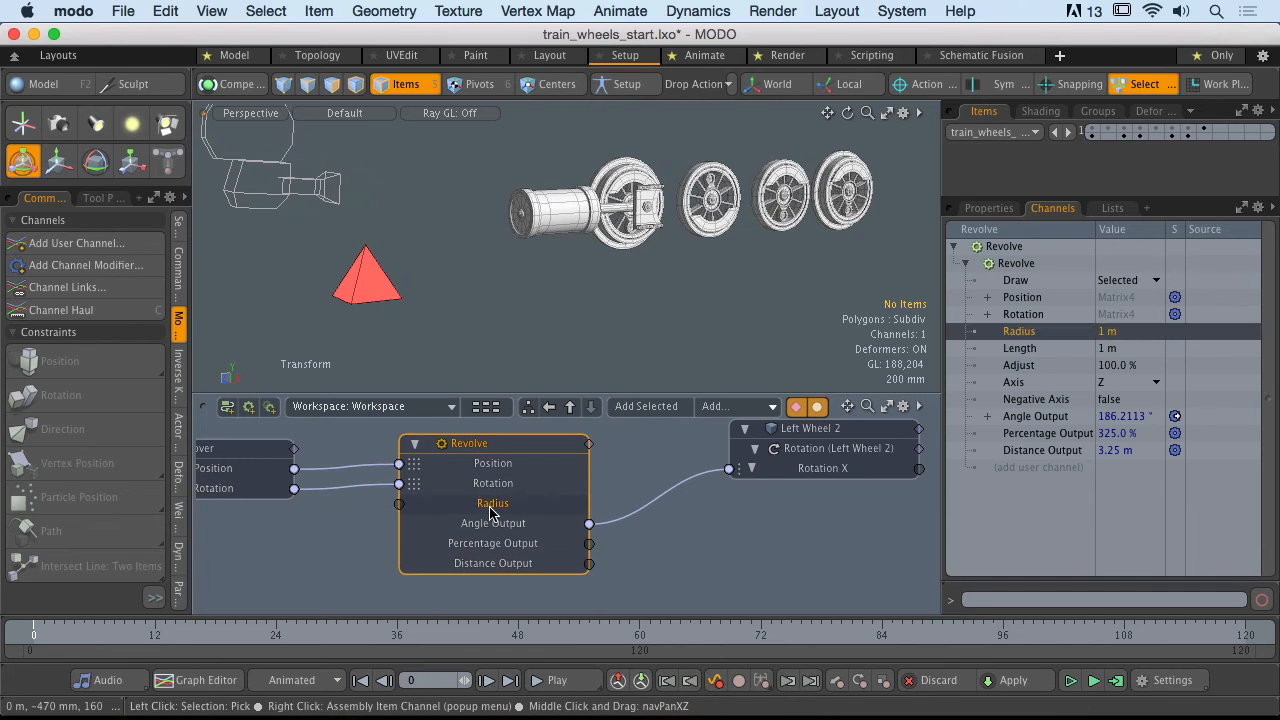
{"action": "mouse_move", "coordinate": [492, 504]}
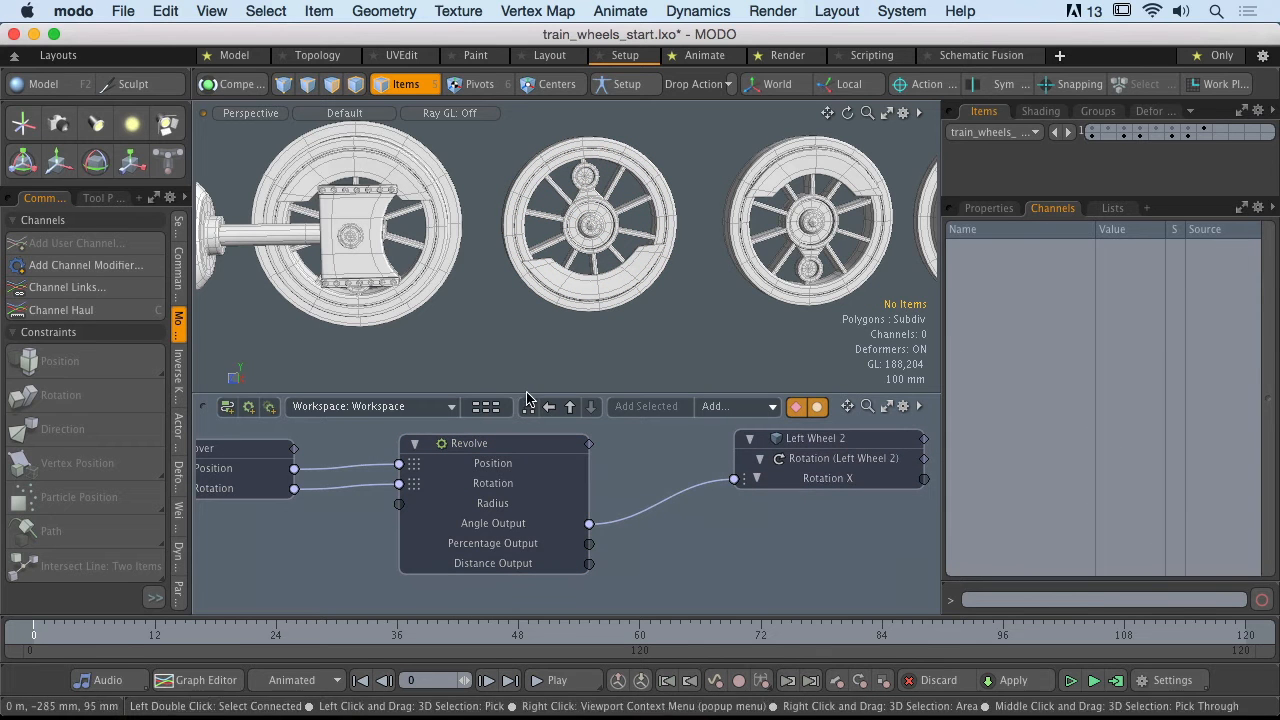
{"action": "mouse_move", "coordinate": [536, 394]}
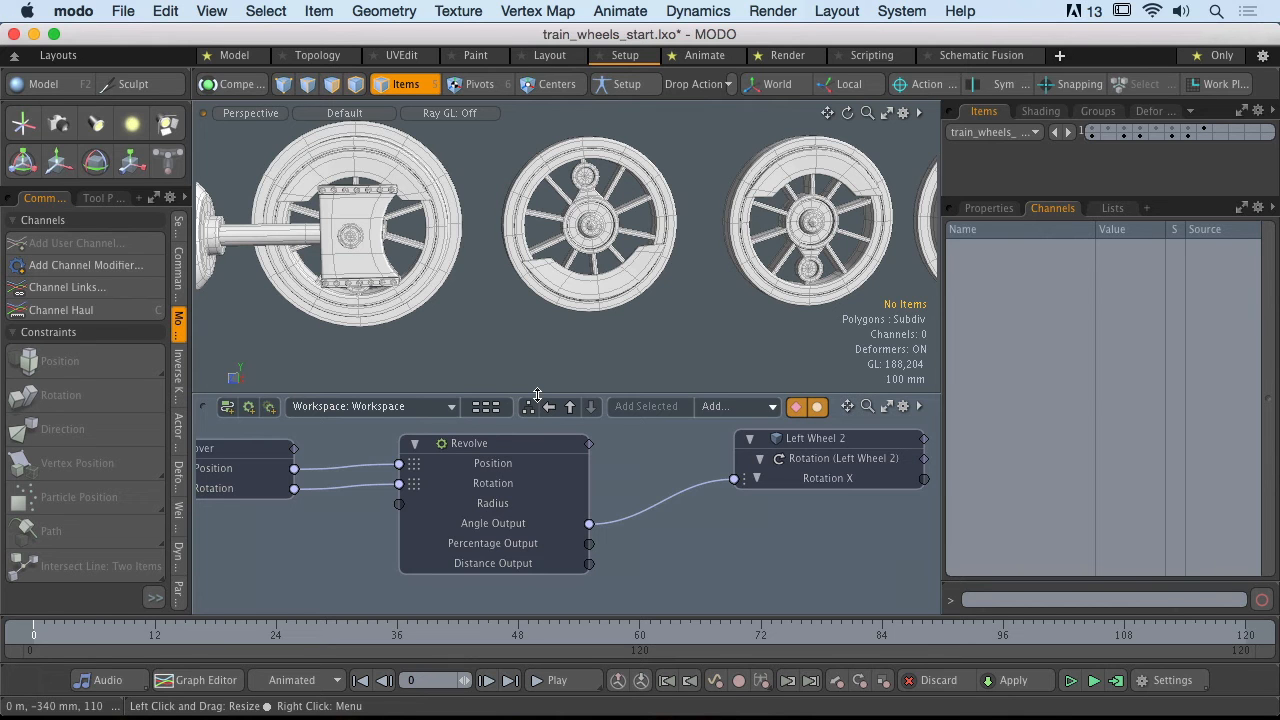
{"action": "mouse_move", "coordinate": [588, 356]}
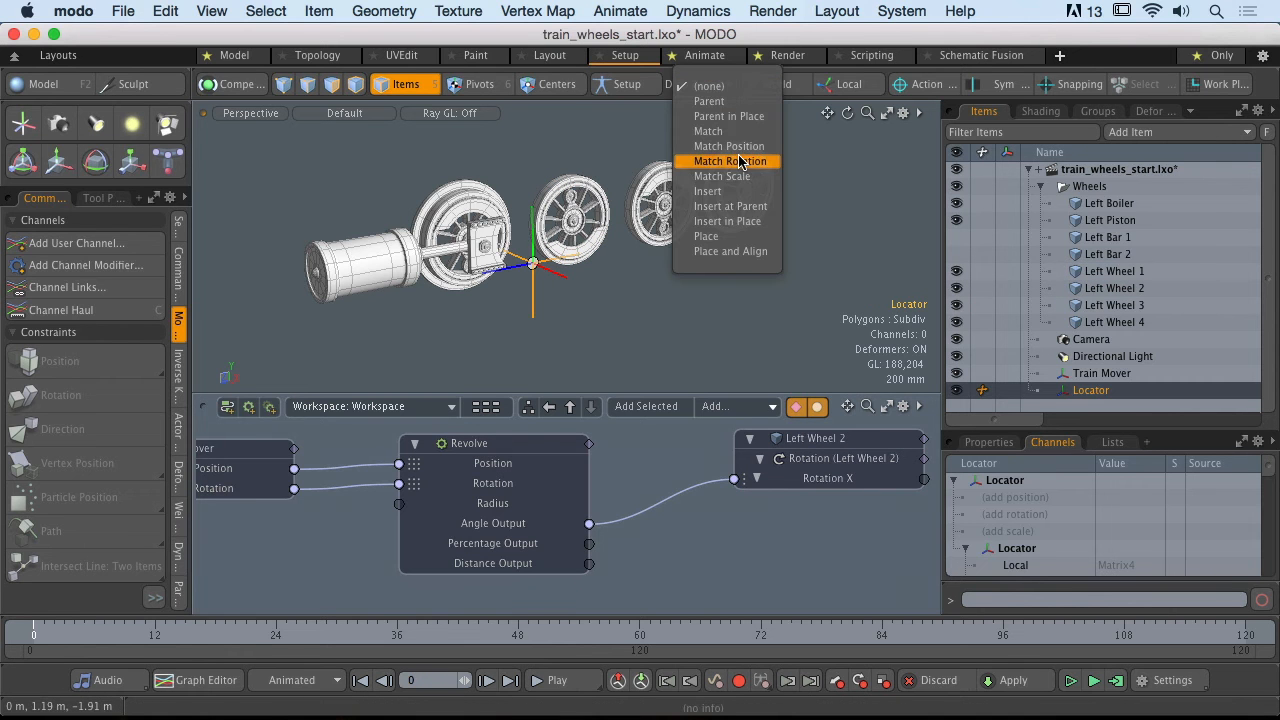
- Add a locator with Match Position drop action and return the viewport to Perspective
{"action": "left_click", "coordinate": [728, 160]}
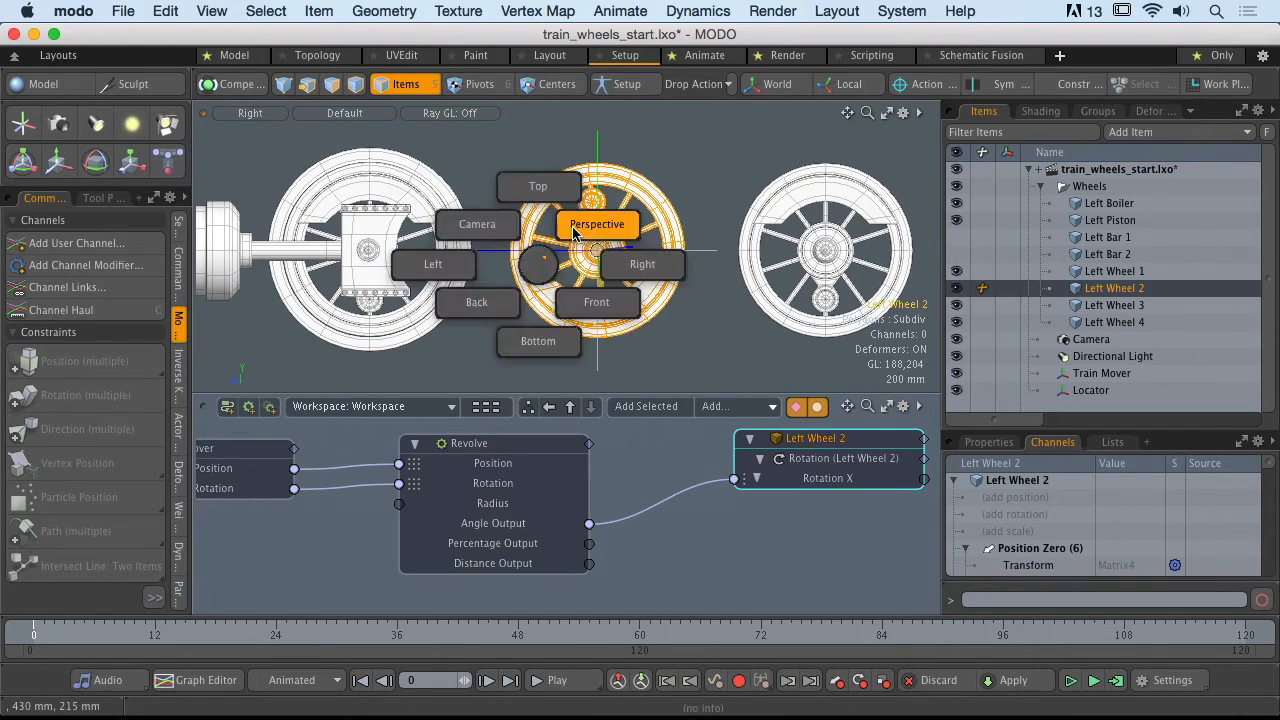
{"action": "left_click", "coordinate": [596, 224]}
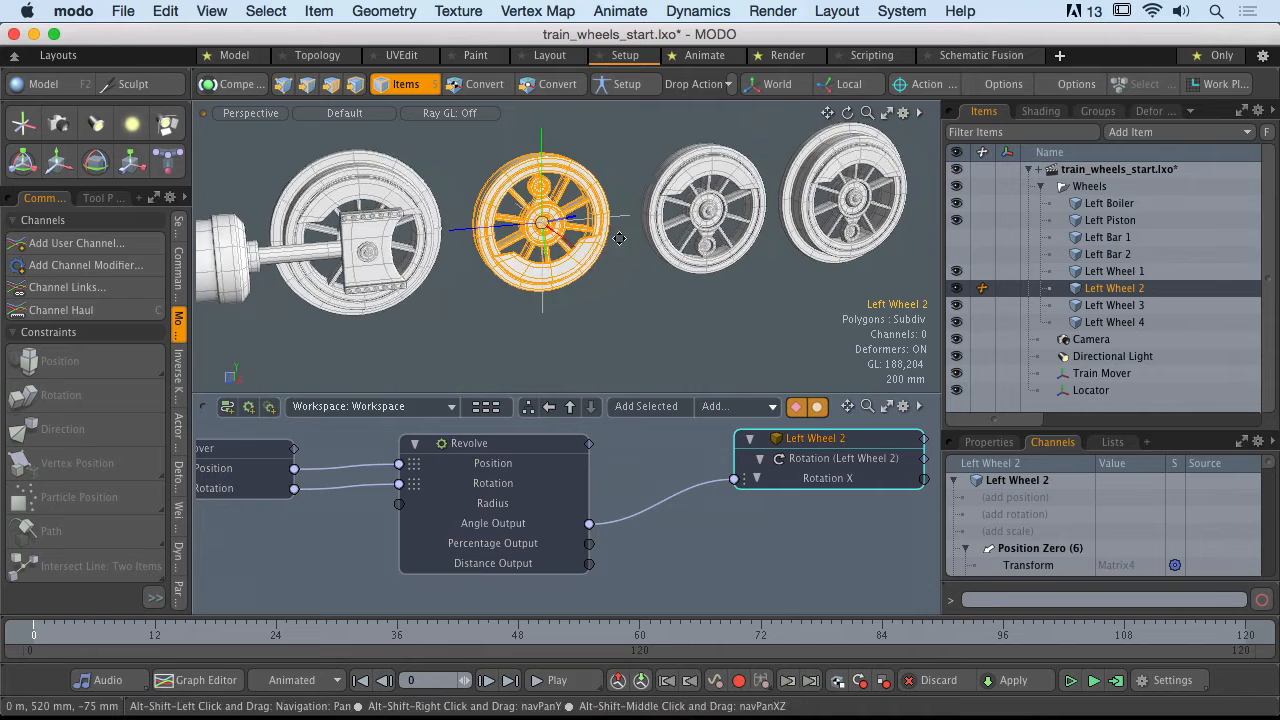
- Snap the locator to Left Wheel 2's centre and rename it Wheel Size
{"action": "left_click", "coordinate": [1092, 390]}
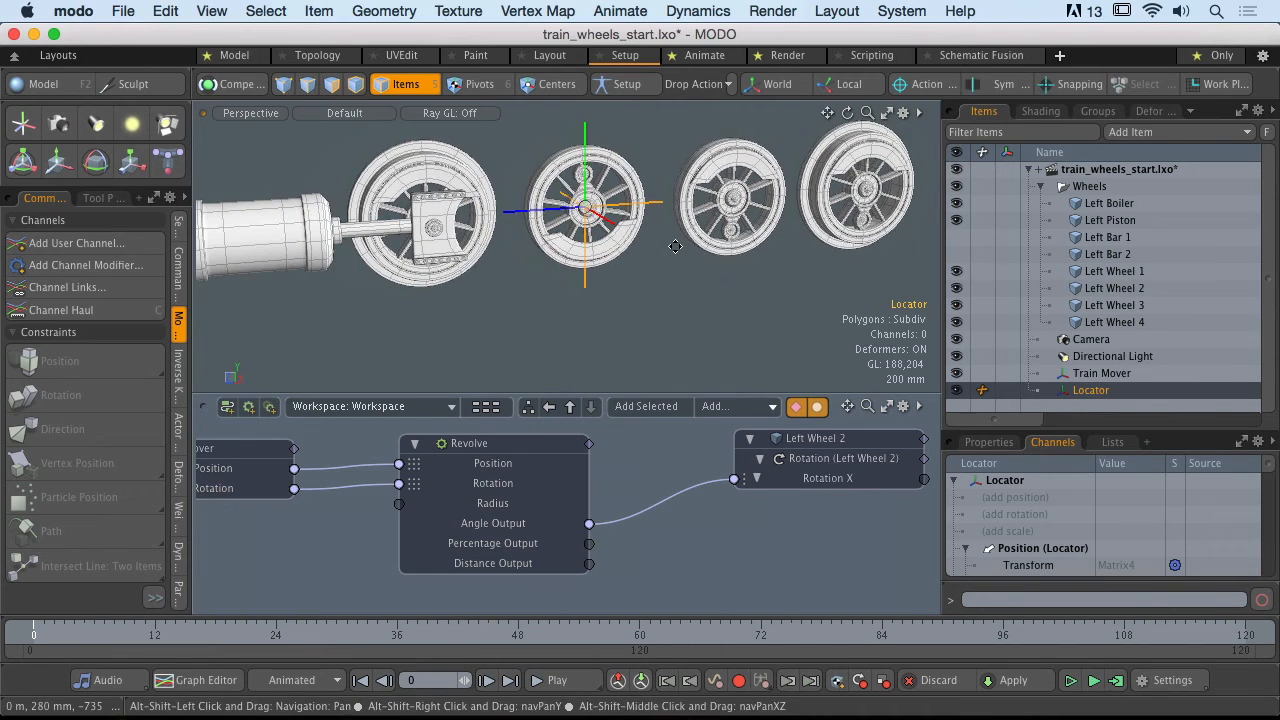
{"action": "double_click", "coordinate": [1090, 390]}
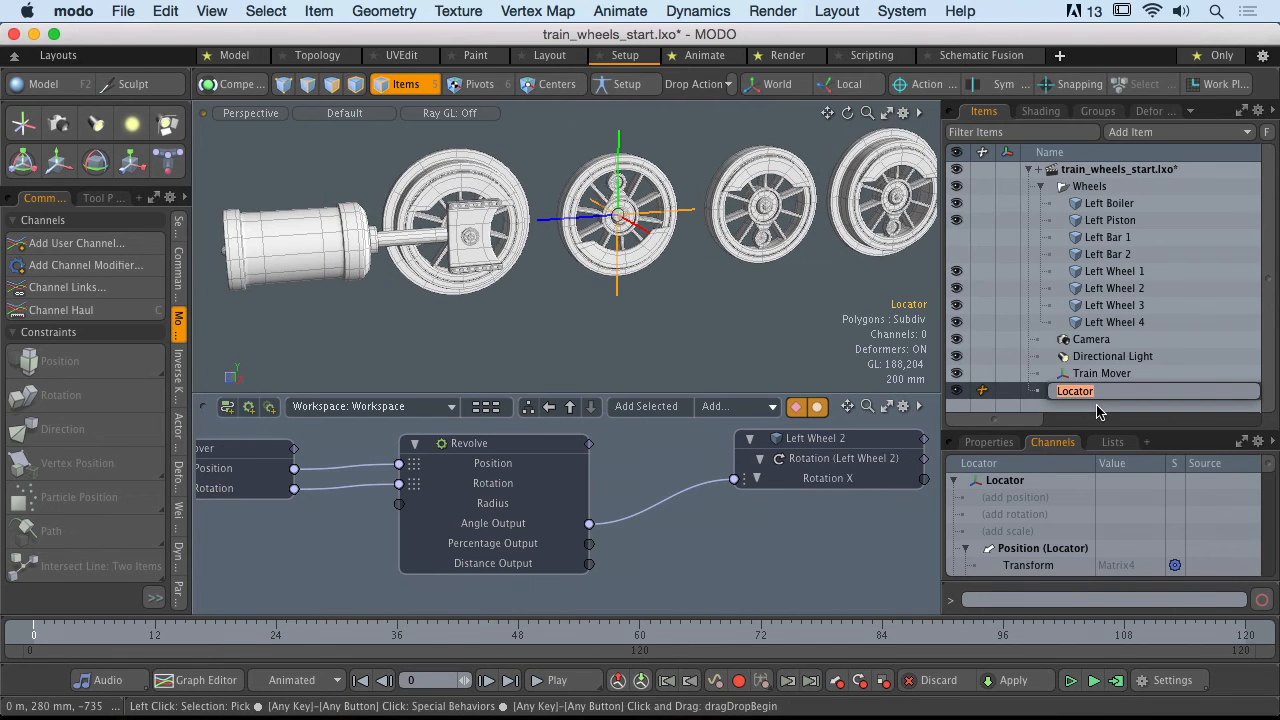
{"action": "type", "text": "WH"}
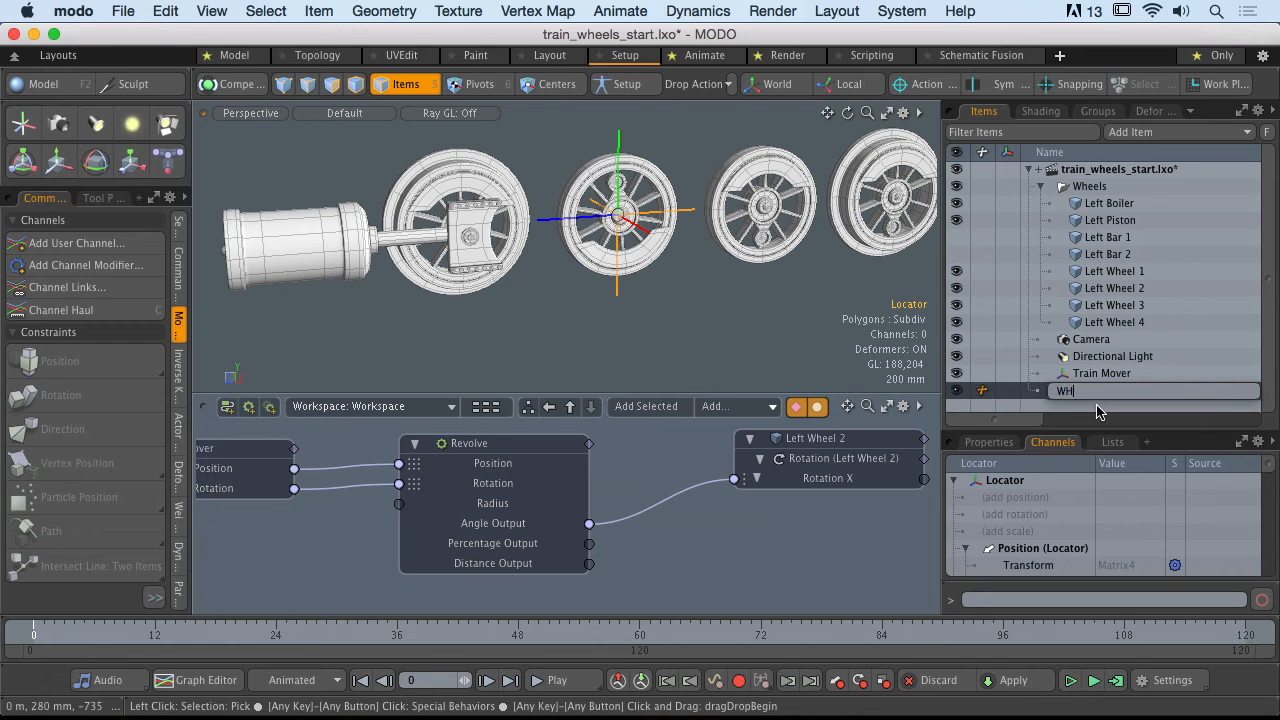
{"action": "type", "text": "Wheel Size"}
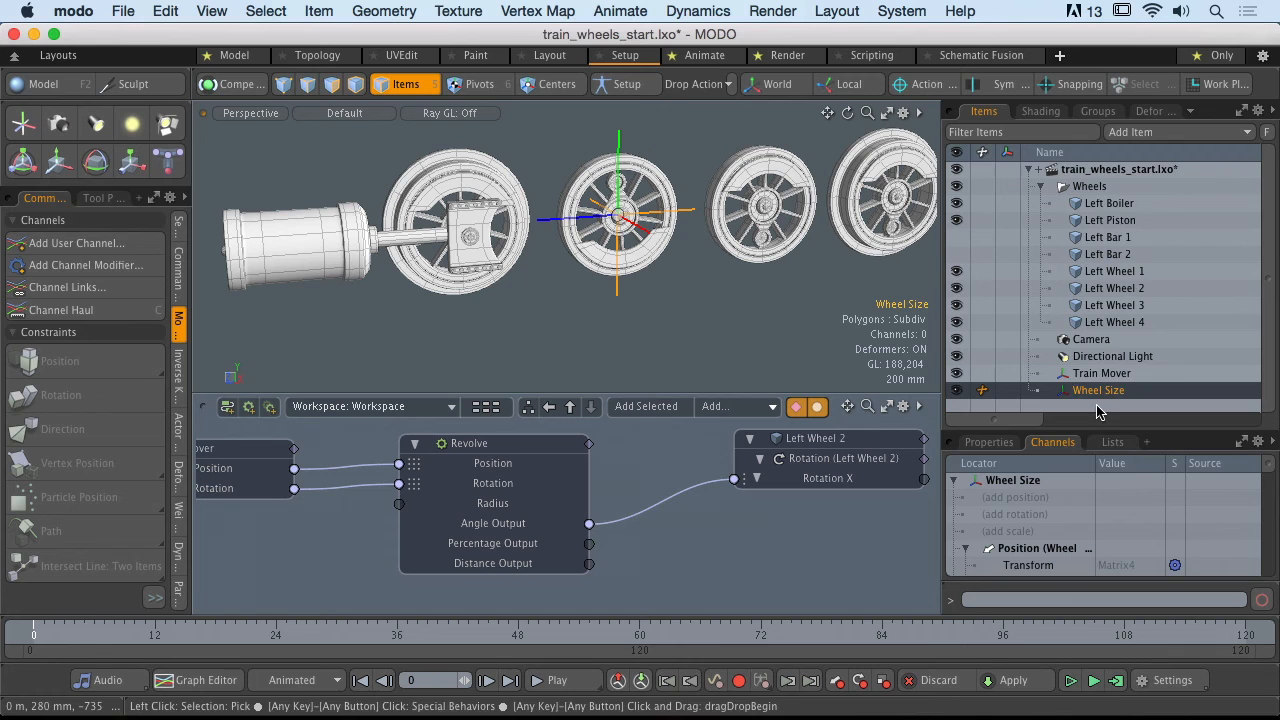
{"action": "left_click", "coordinate": [988, 168]}
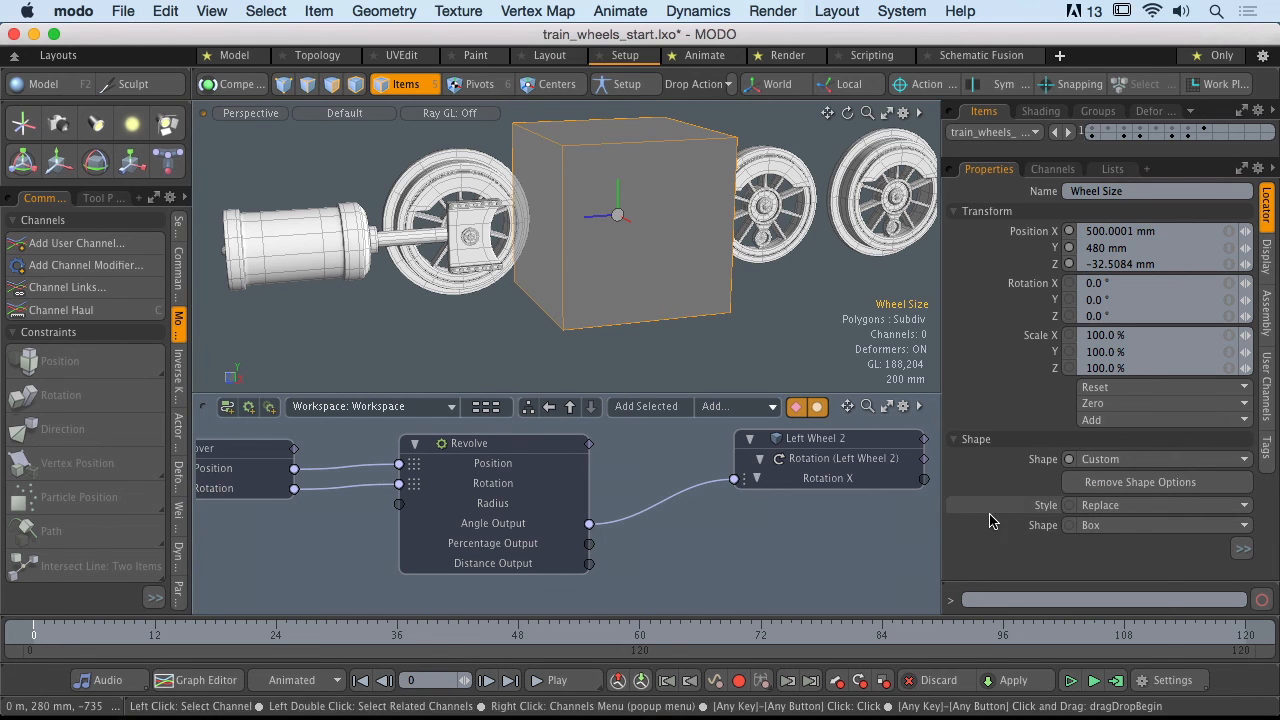
- Set the Wheel Size locator's Shape to Custom Cylinder aligned to the axle, enclosing Left Wheel 2
{"action": "left_click", "coordinate": [1150, 524]}
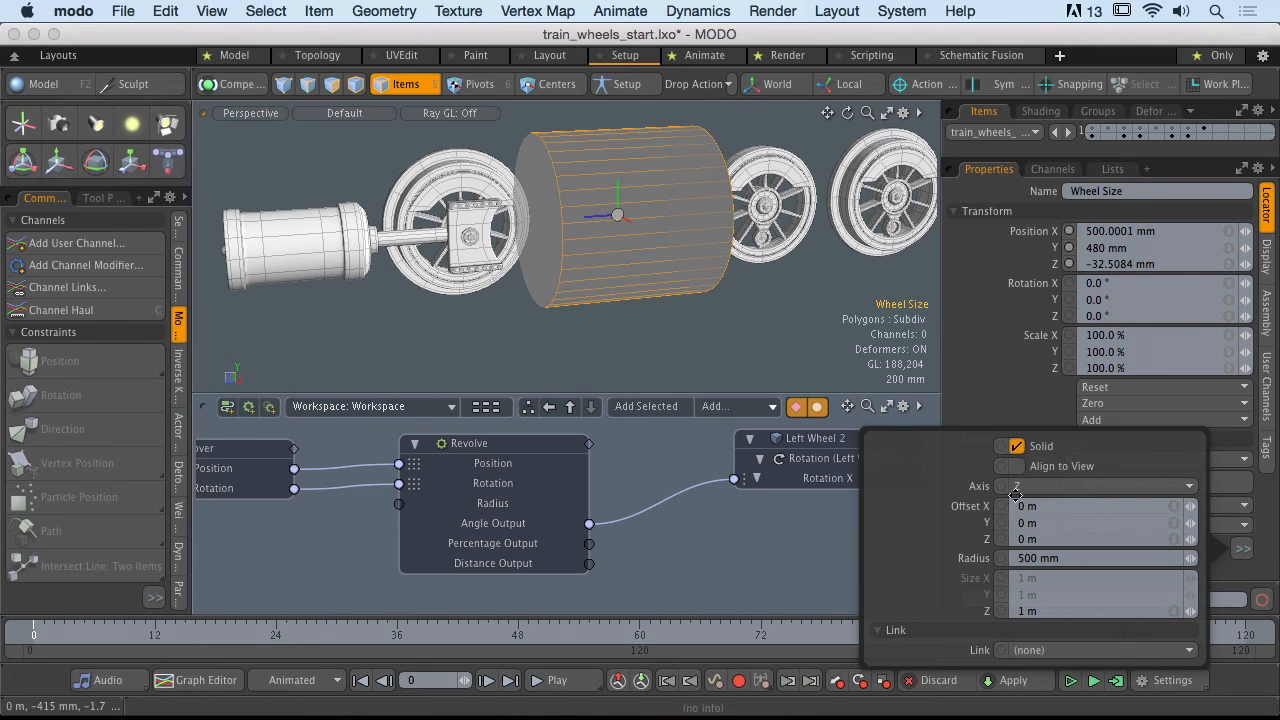
{"action": "left_click", "coordinate": [1012, 446]}
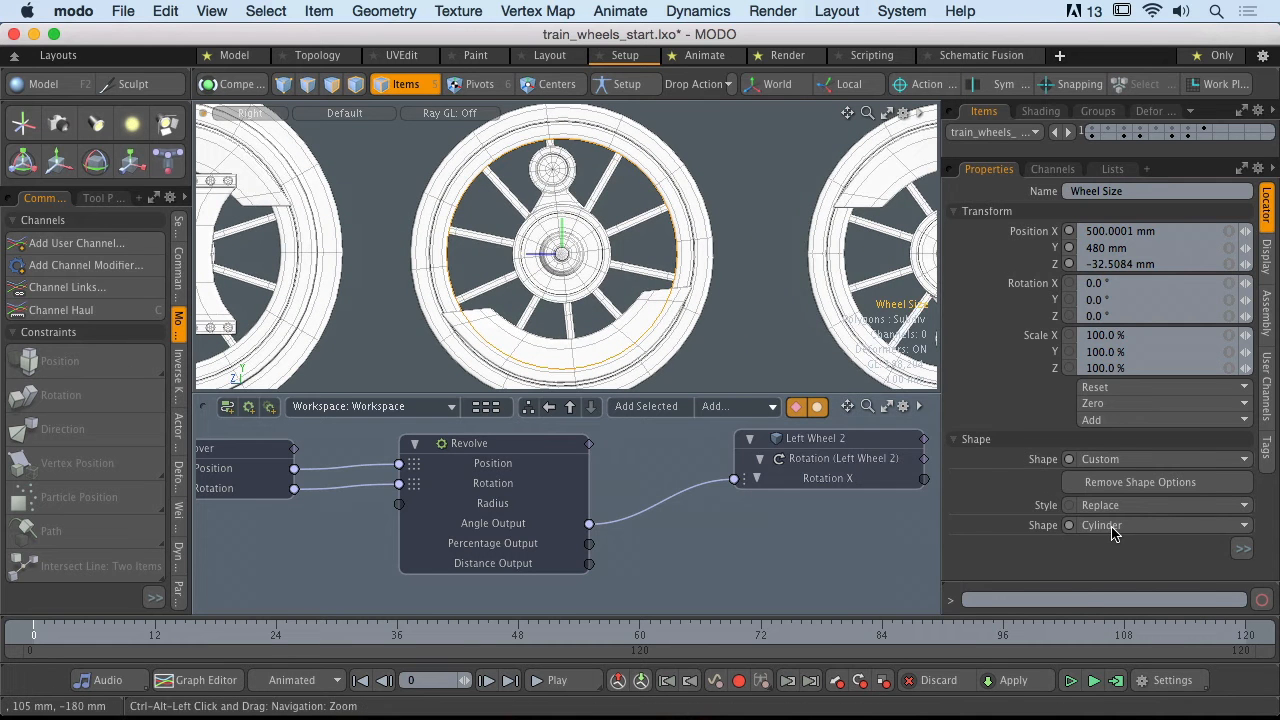
{"action": "left_click", "coordinate": [1160, 524]}
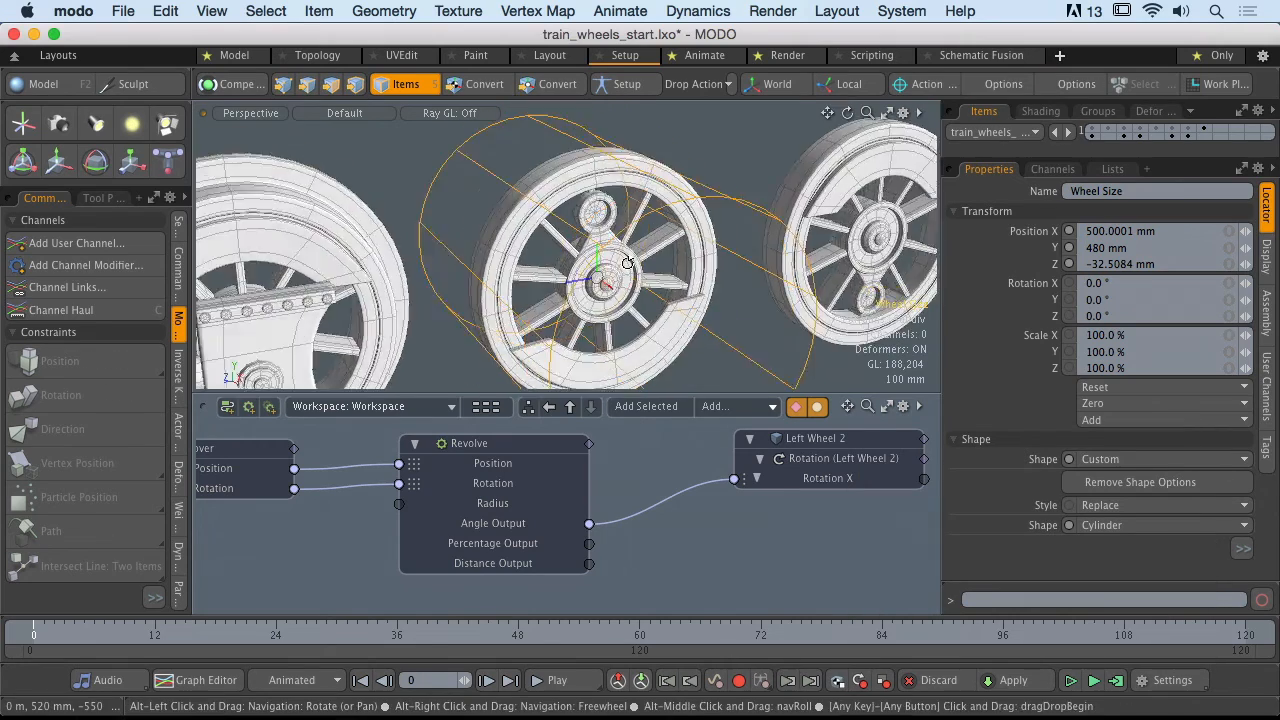
{"action": "left_click_drag", "start_coordinate": [624, 260], "coordinate": [544, 230]}
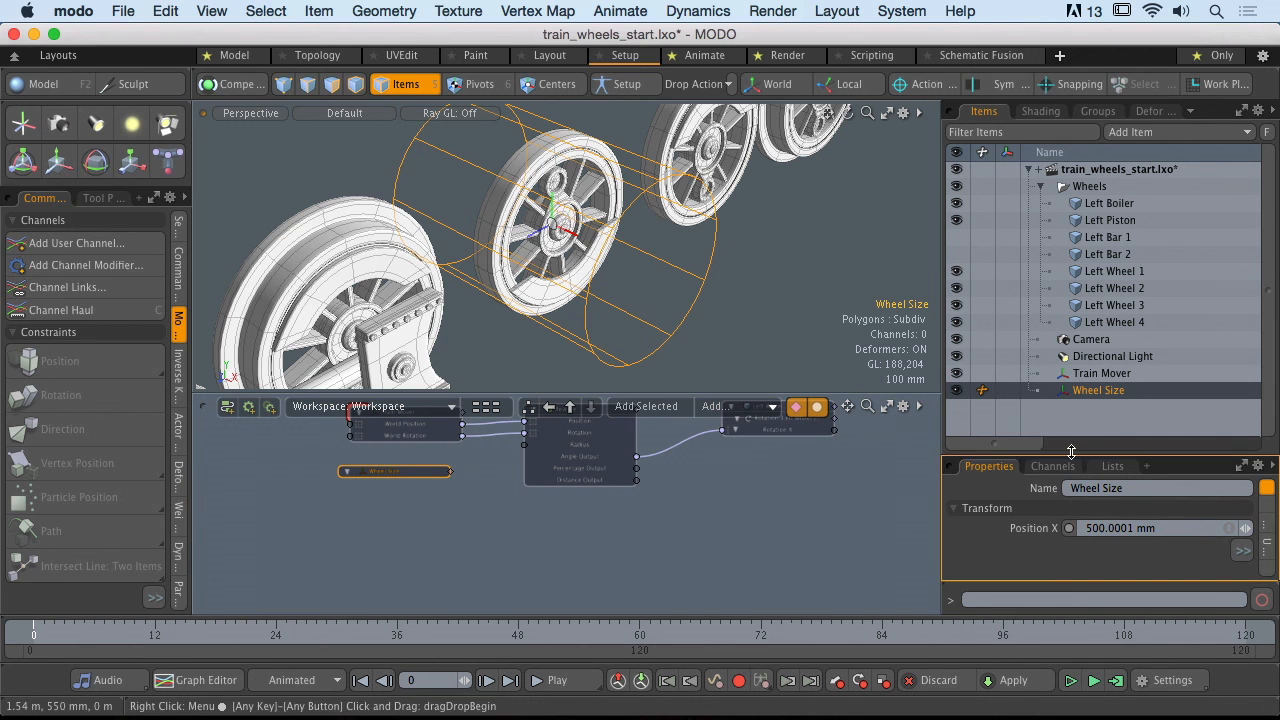
- Show the Wheel Size locator's Channels and select its cylinder Radius channel (363 mm)
{"action": "left_click", "coordinate": [1052, 204]}
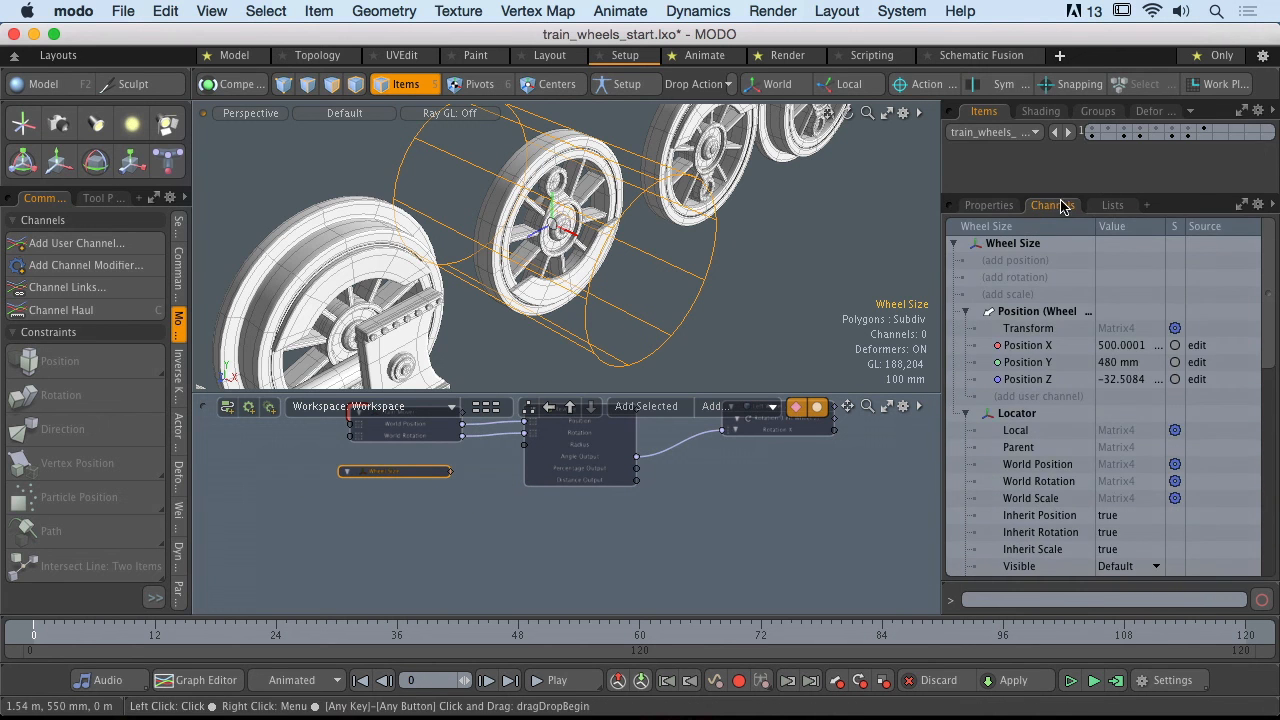
{"action": "scroll", "scroll_direction": "down", "scroll_amount": 3}
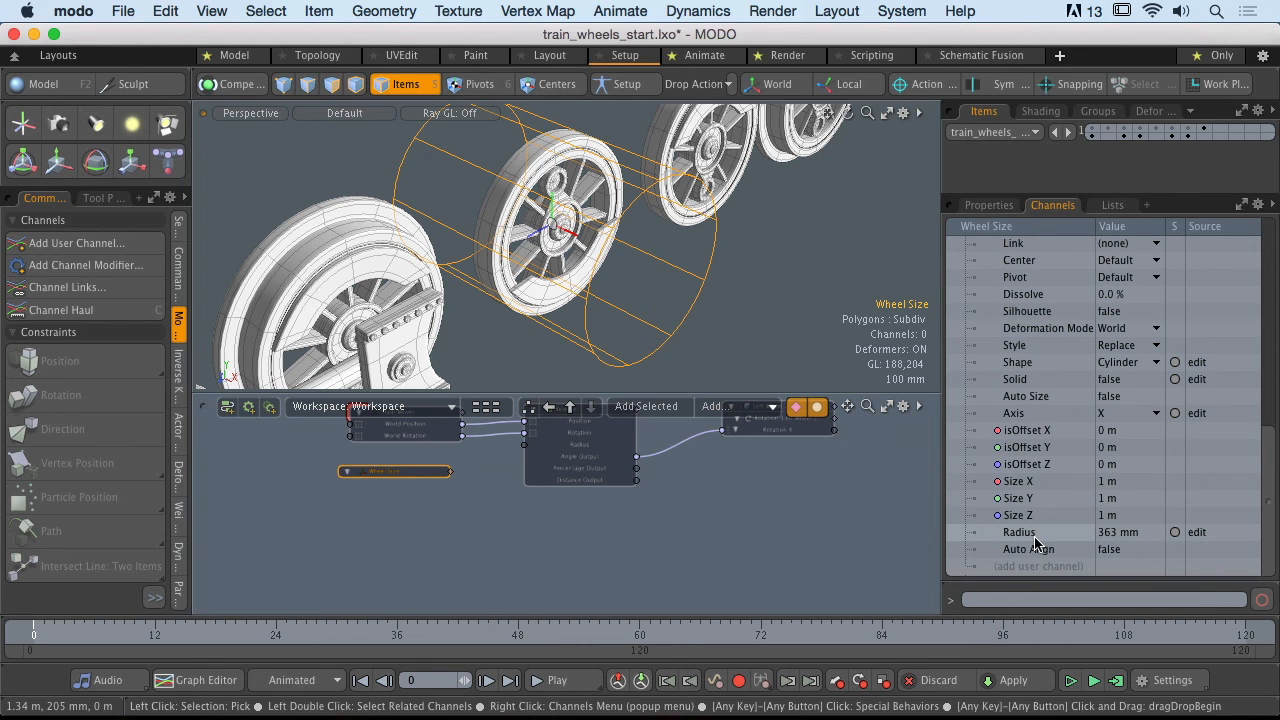
{"action": "left_click", "coordinate": [1018, 532]}
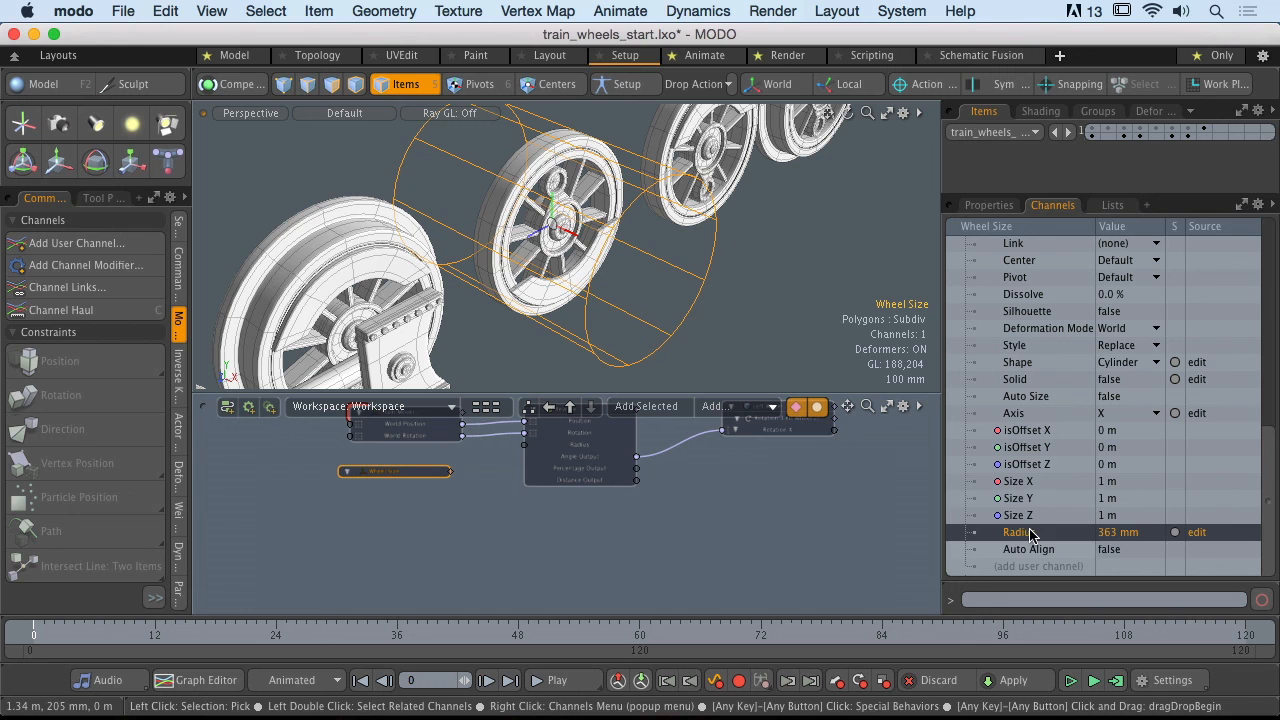